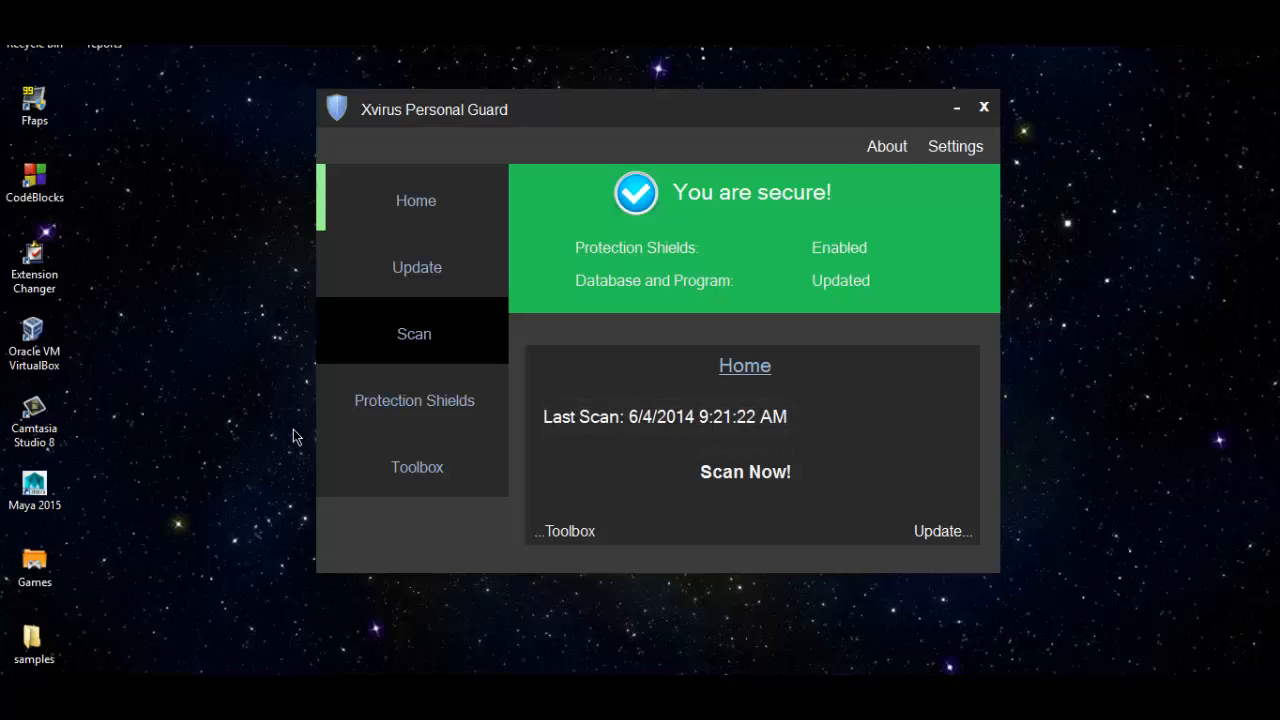
Select the samples folder on the desktop and show the Xvirus Update page with database and antivirus versions.
click(34, 640)
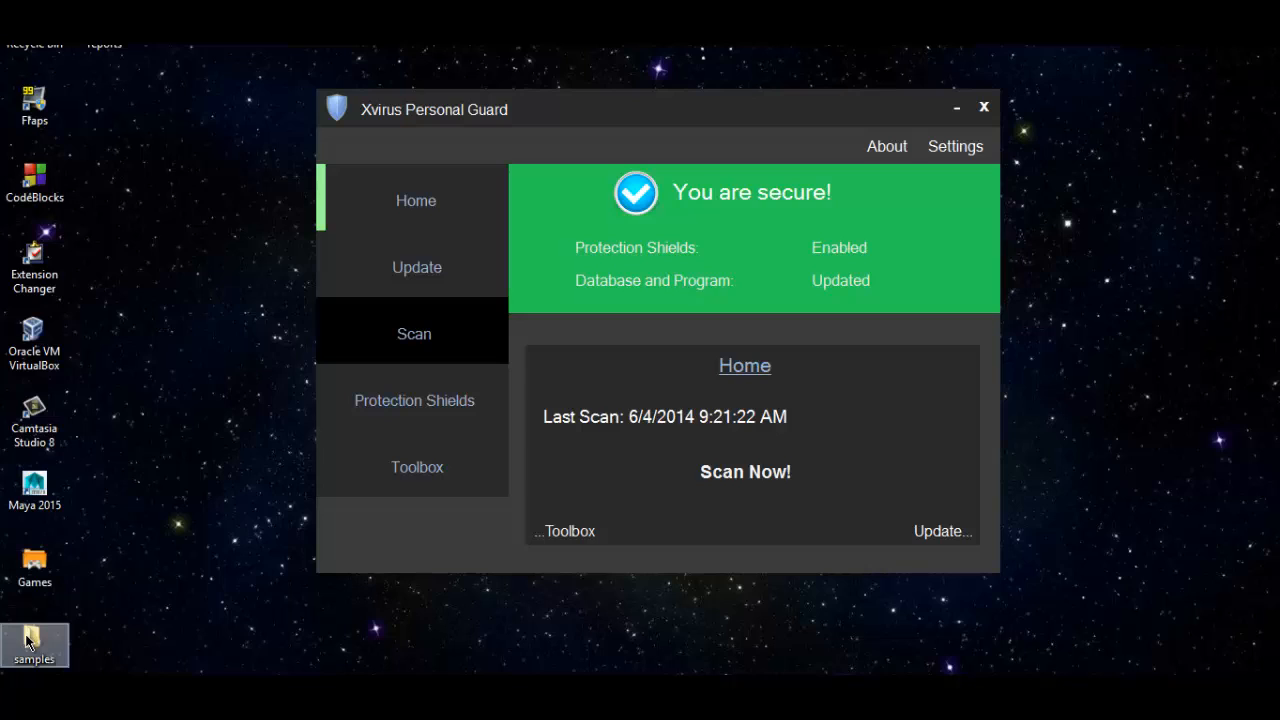
mouse_move(368, 344)
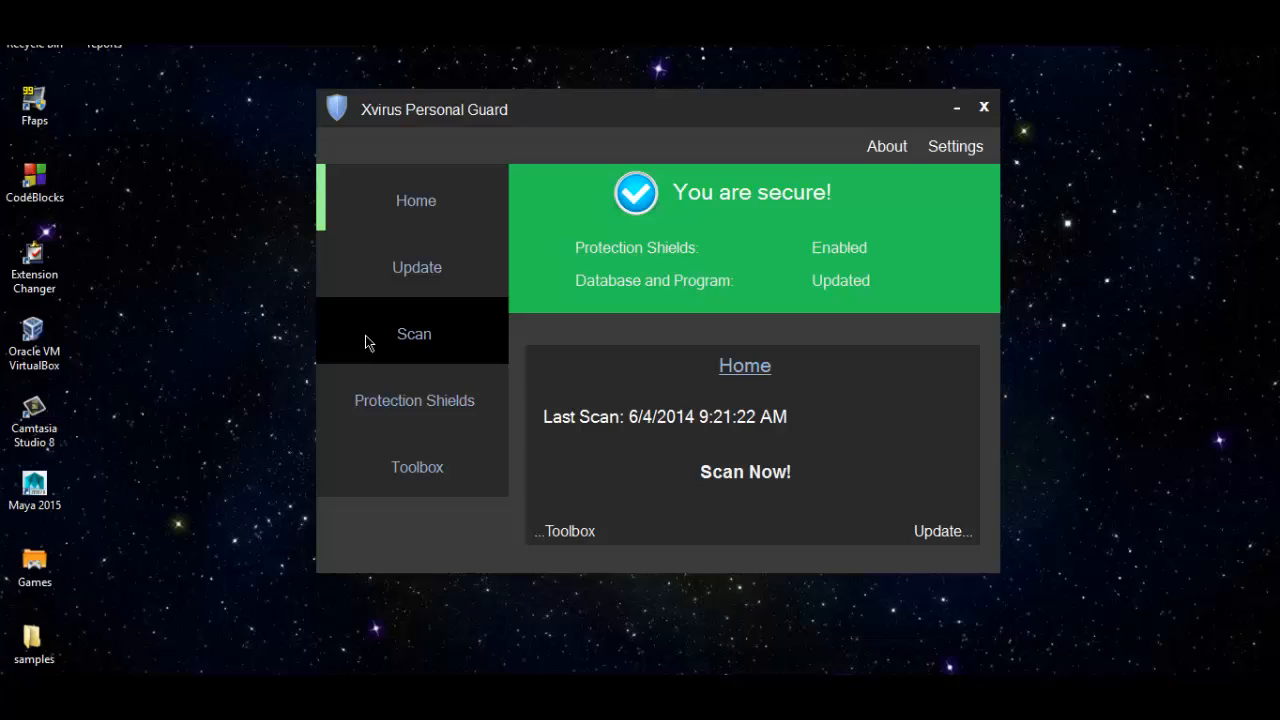
click(416, 268)
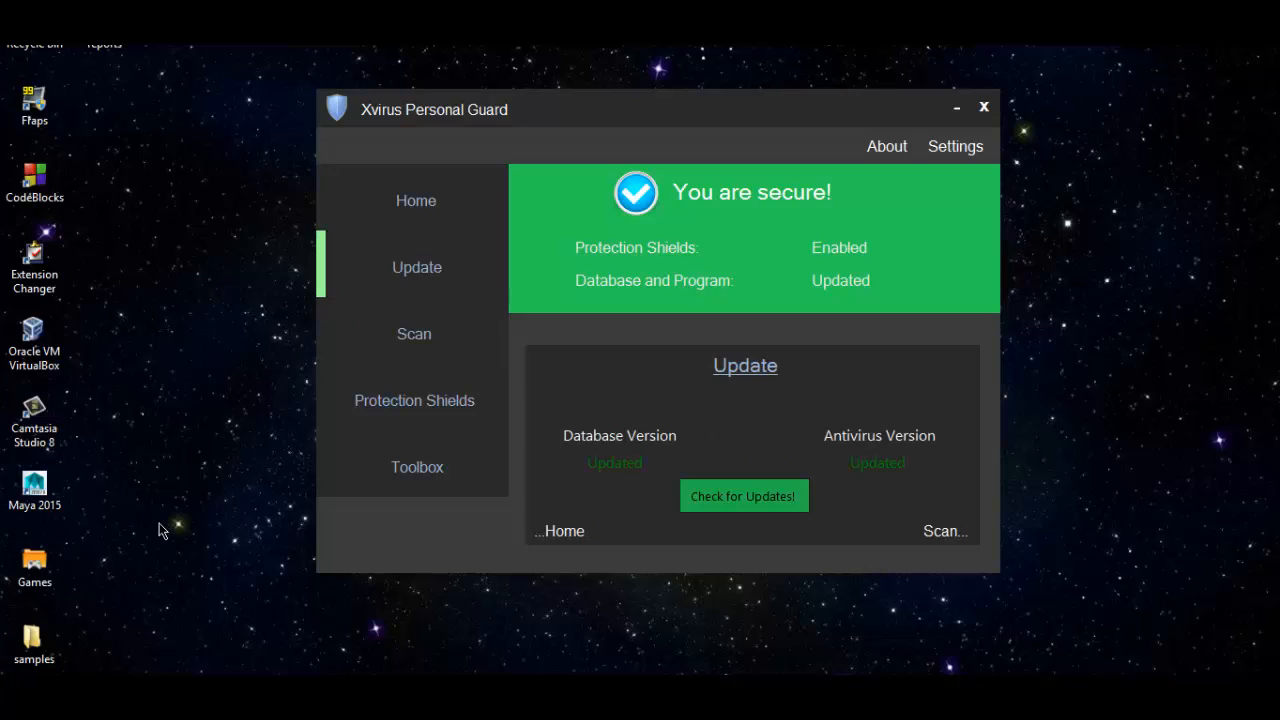
mouse_move(70, 640)
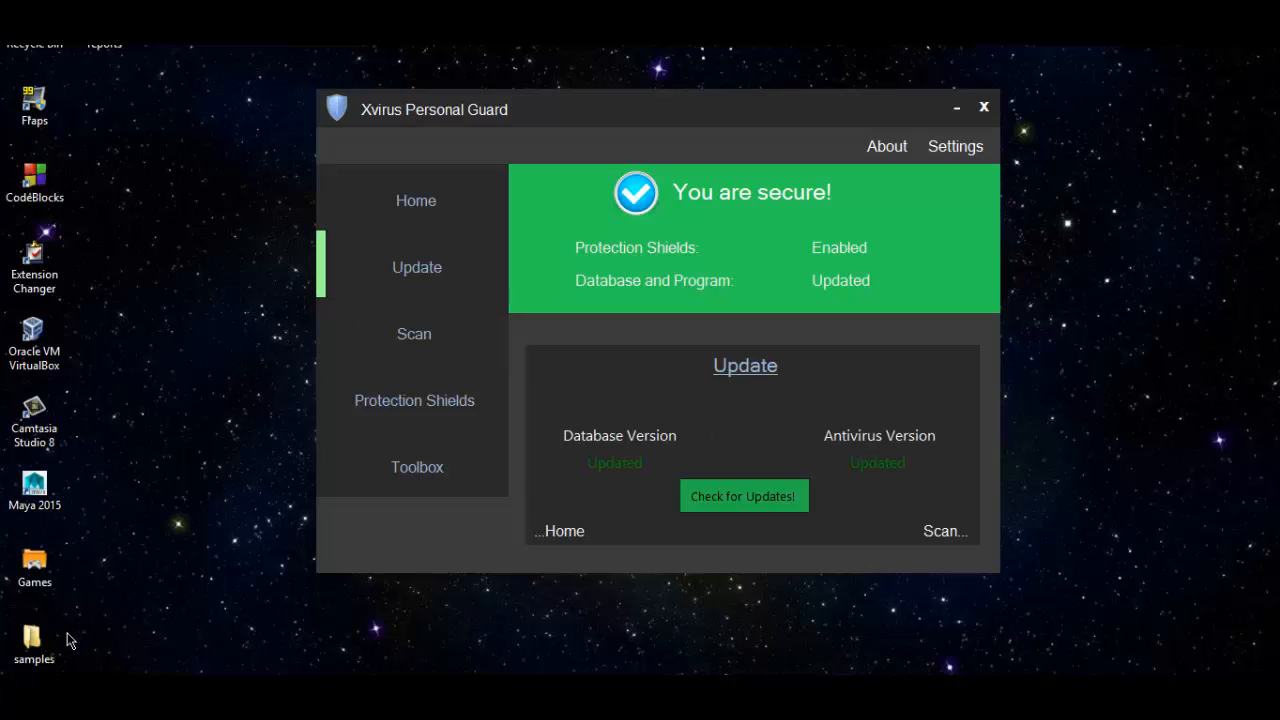
mouse_move(378, 510)
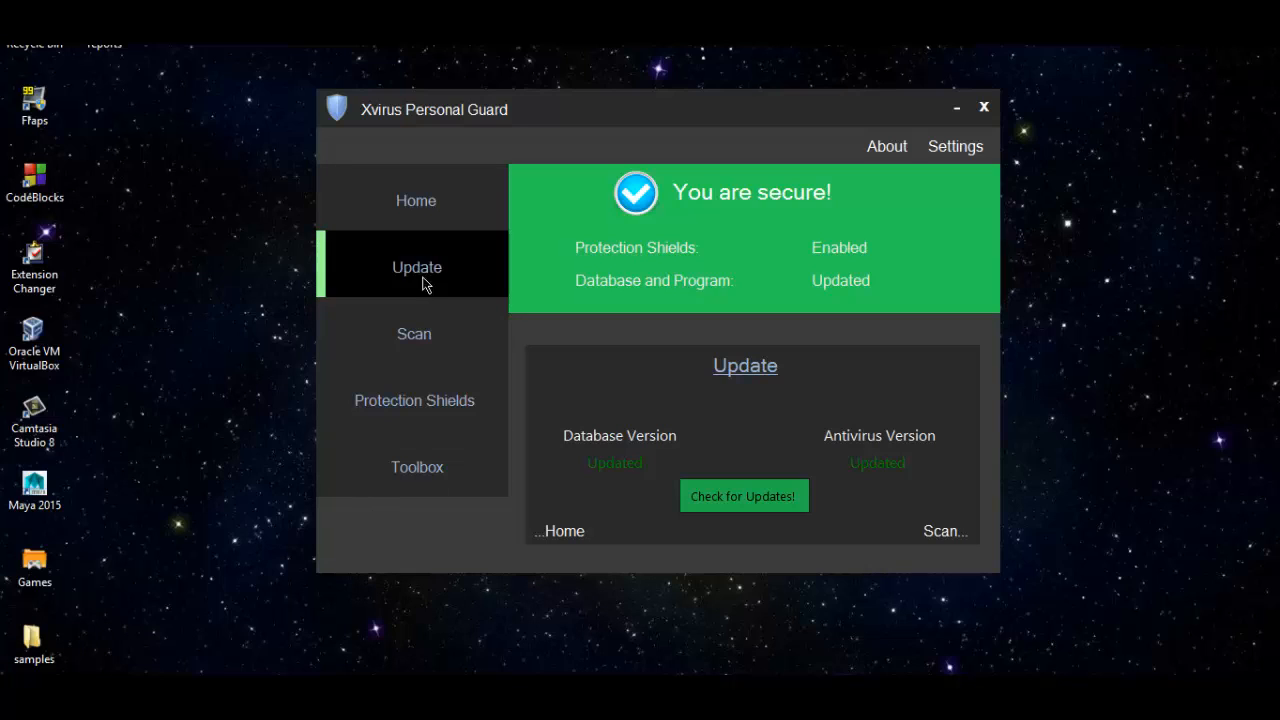
Run a Custom Scan on the samples folder, finishing with 498 files scanned and 0 threats.
click(412, 332)
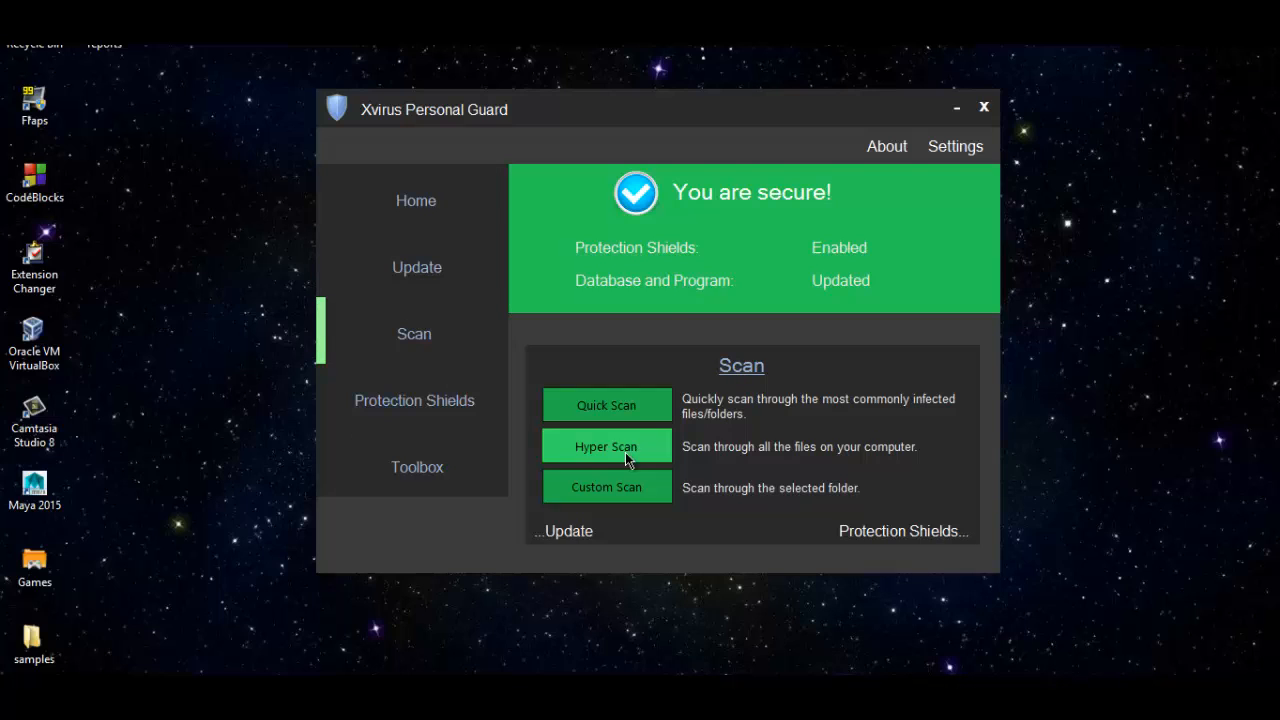
click(606, 488)
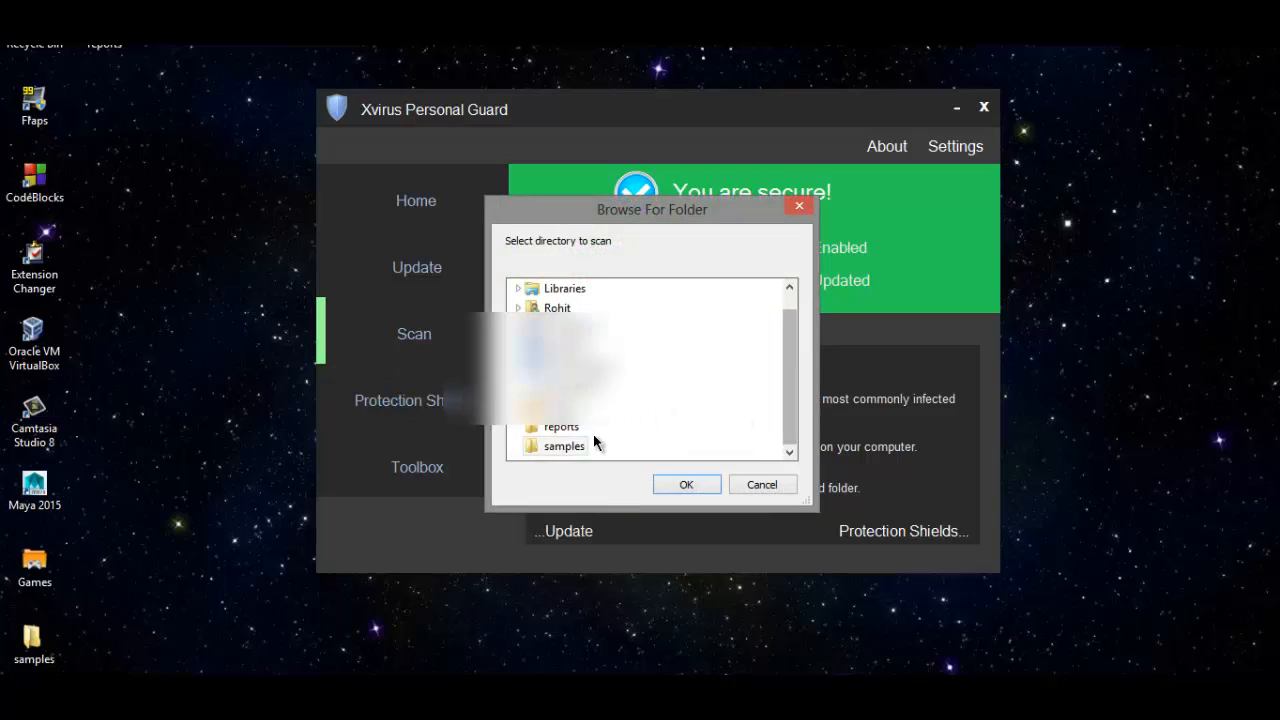
click(686, 484)
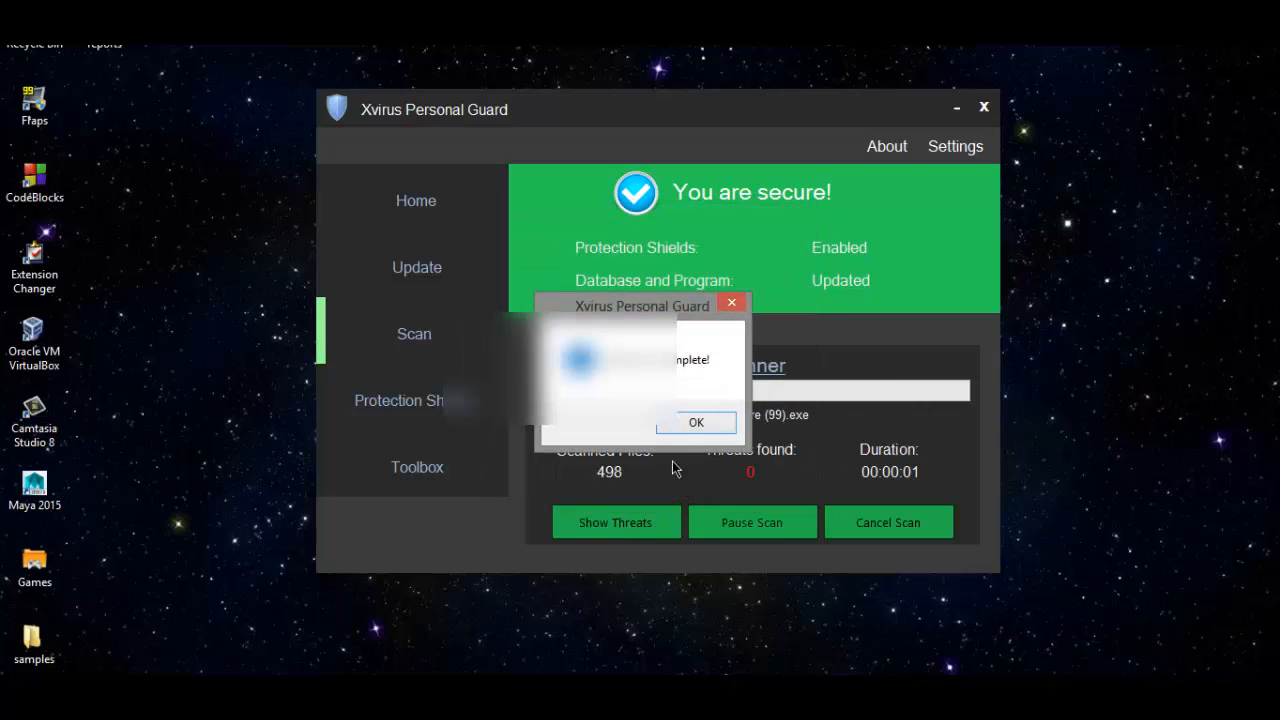
Dismiss the scan-complete notice, keeping the 498 files / 0 threats result visible.
click(696, 422)
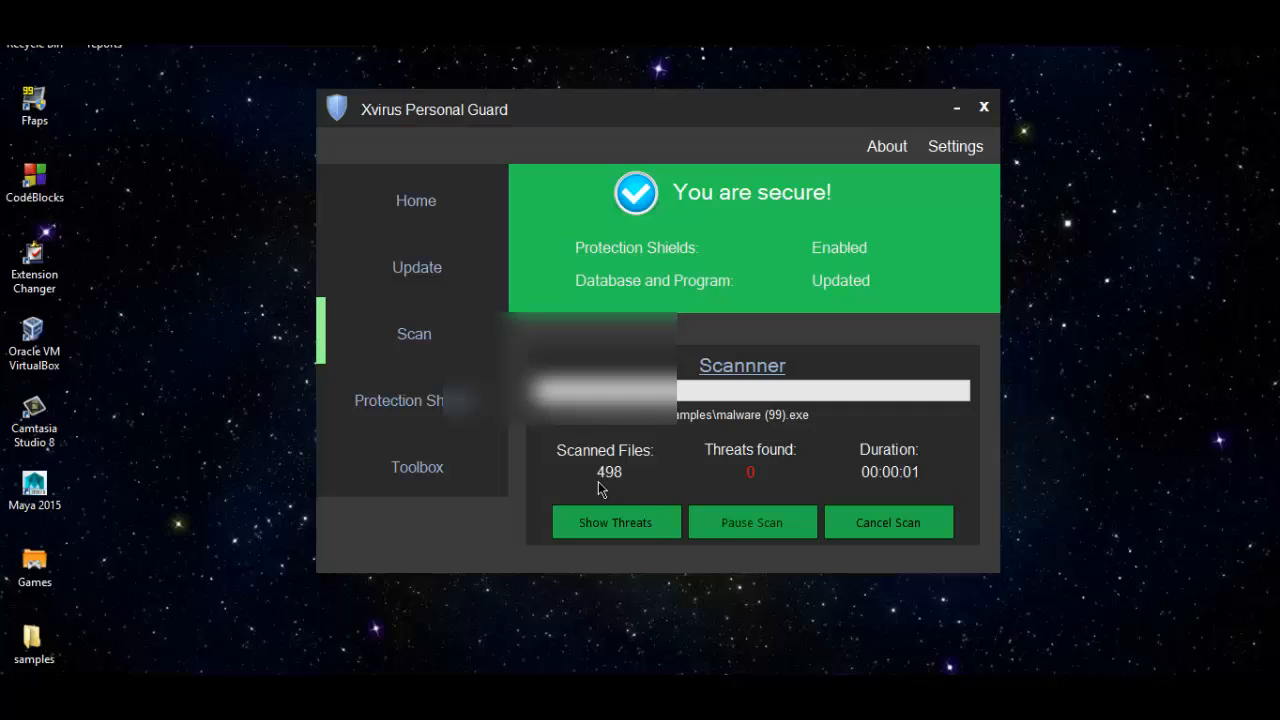
mouse_move(718, 324)
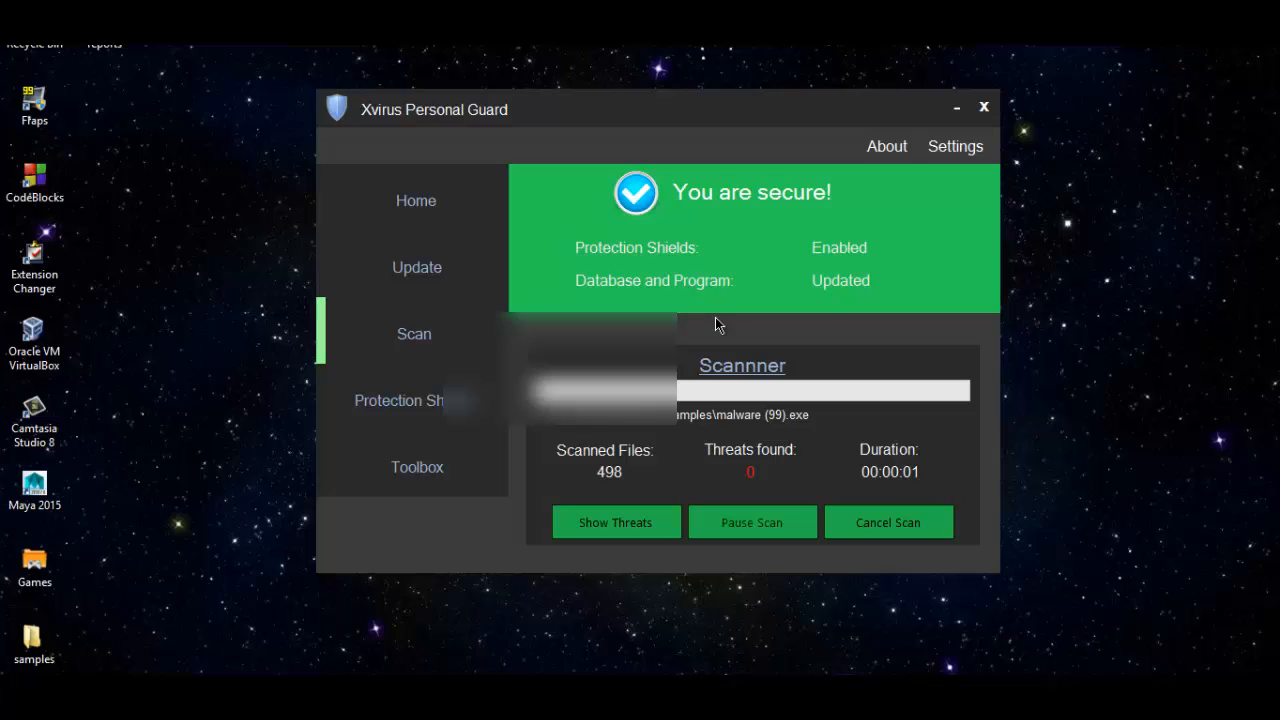
mouse_move(548, 222)
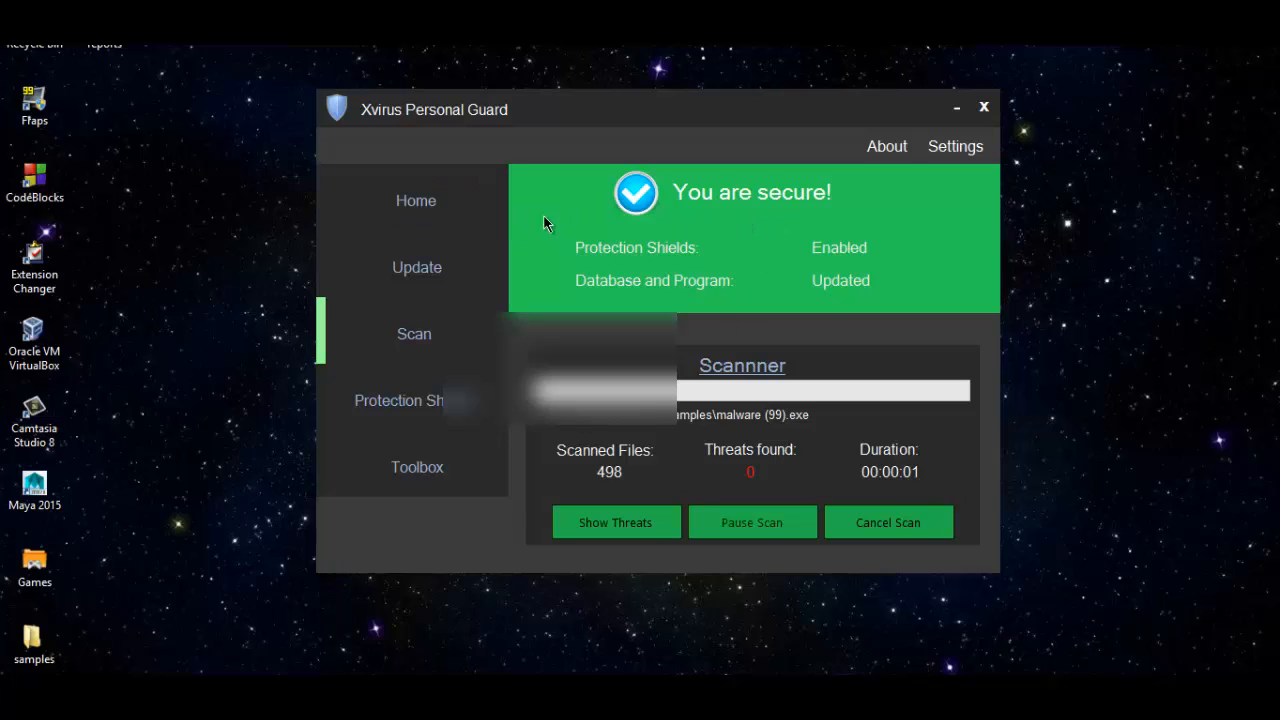
mouse_move(578, 236)
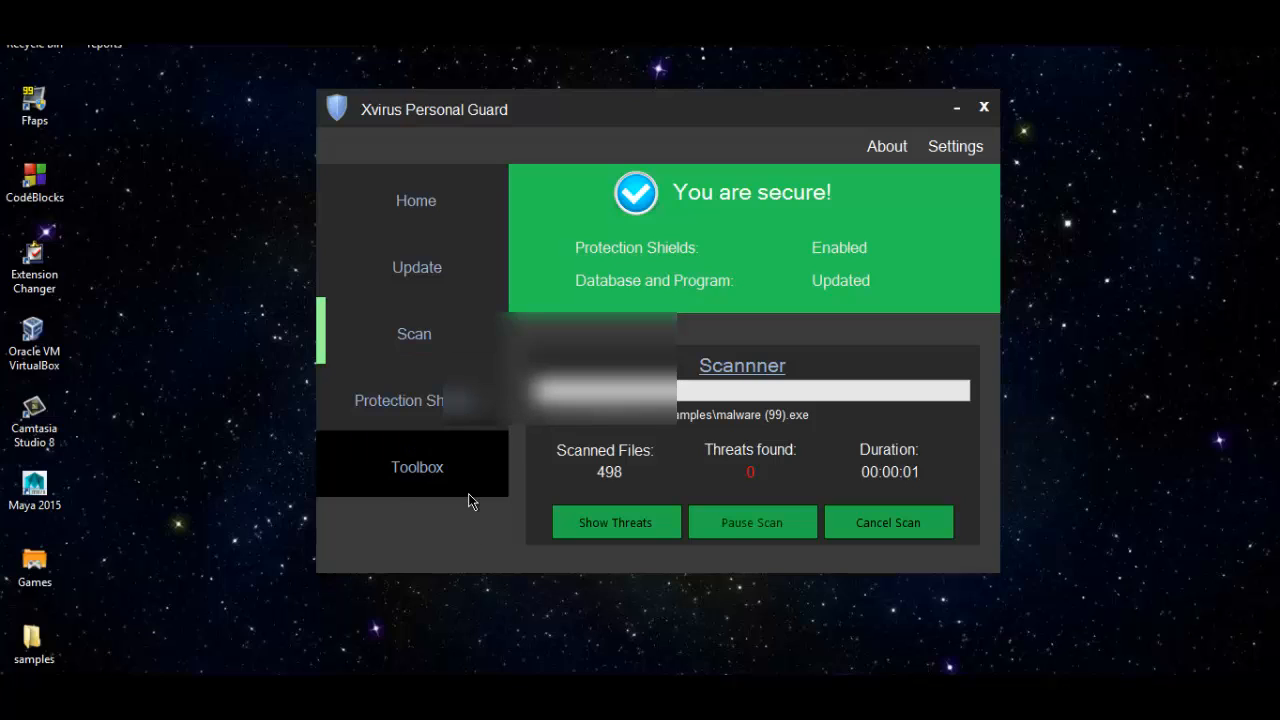
mouse_move(488, 532)
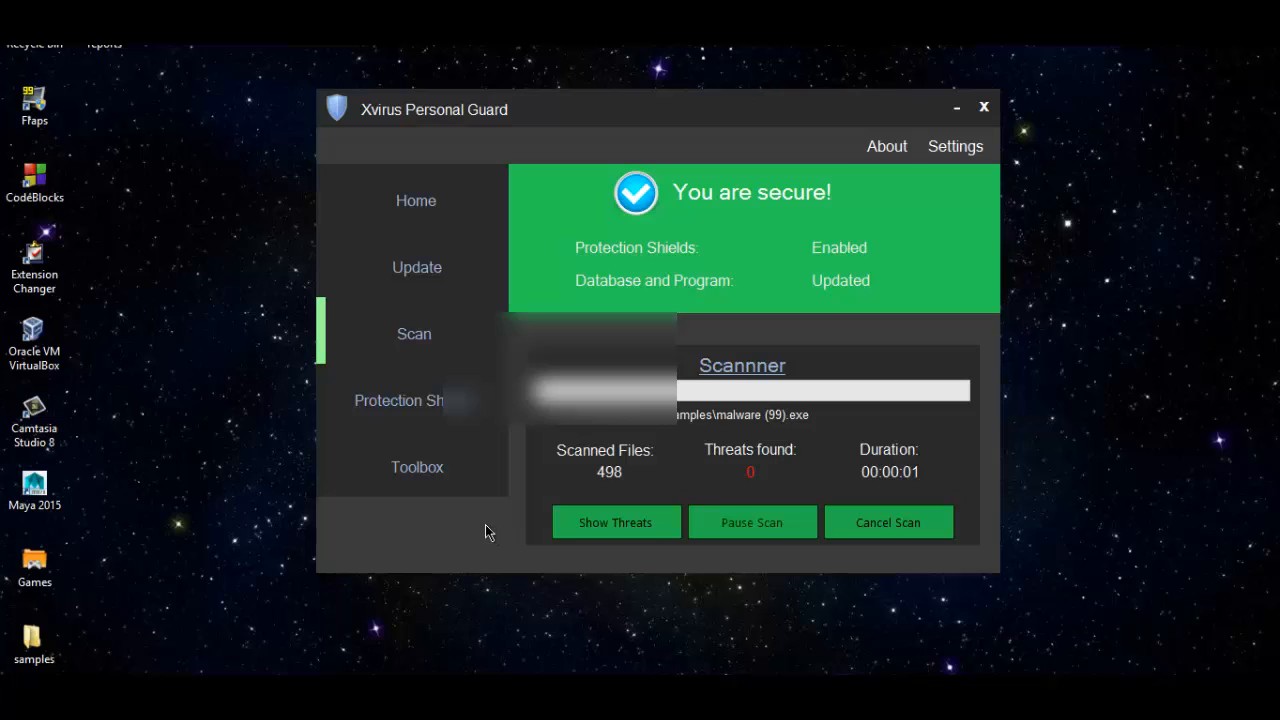
mouse_move(464, 540)
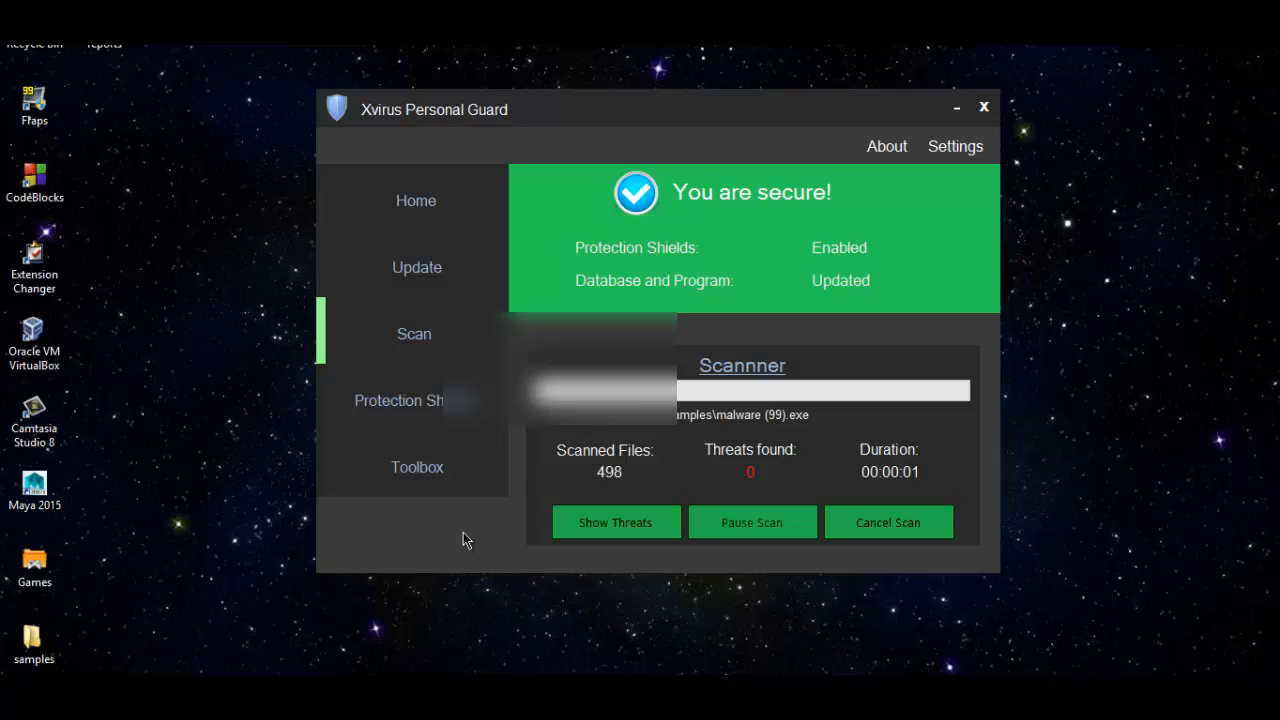
mouse_move(492, 508)
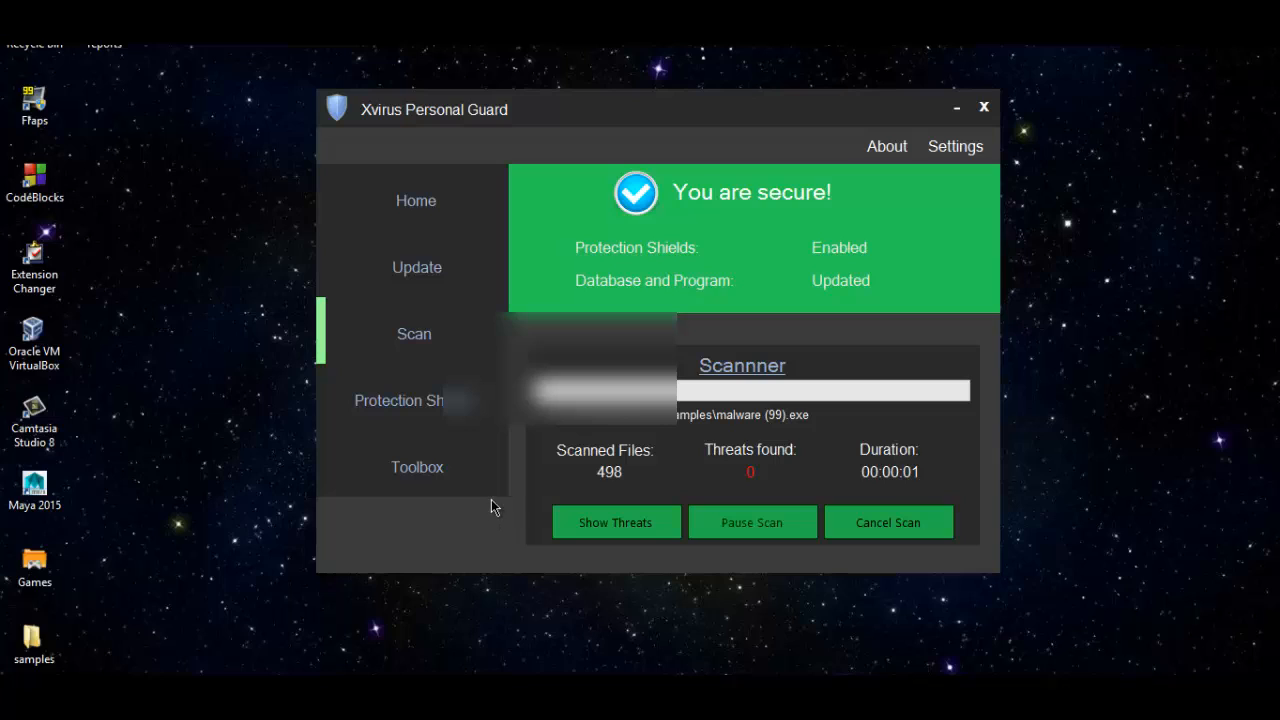
mouse_move(456, 528)
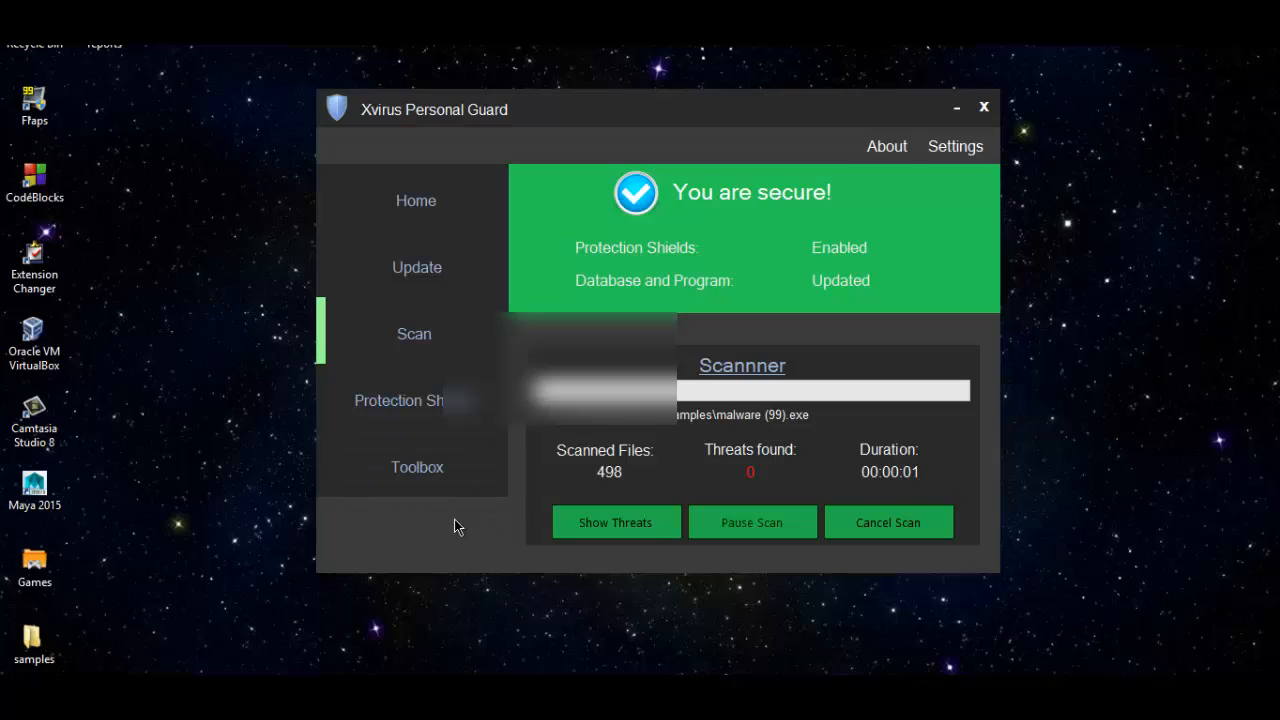
mouse_move(418, 548)
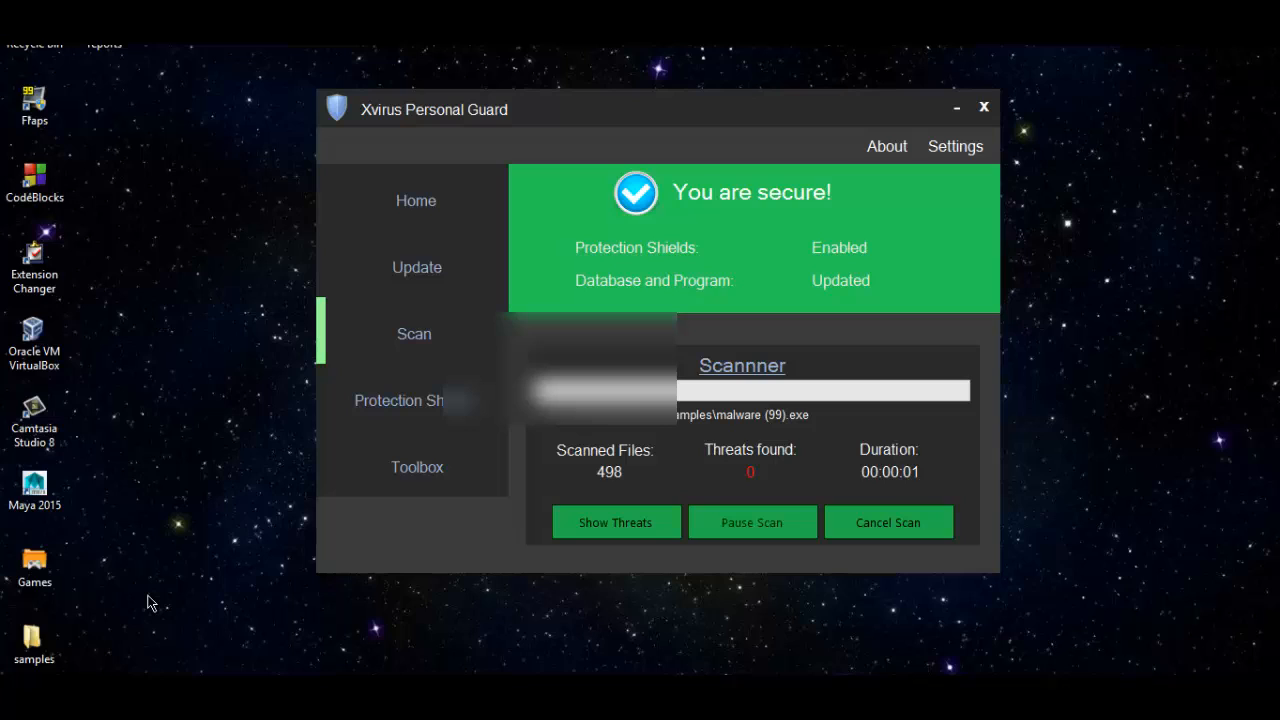
mouse_move(252, 492)
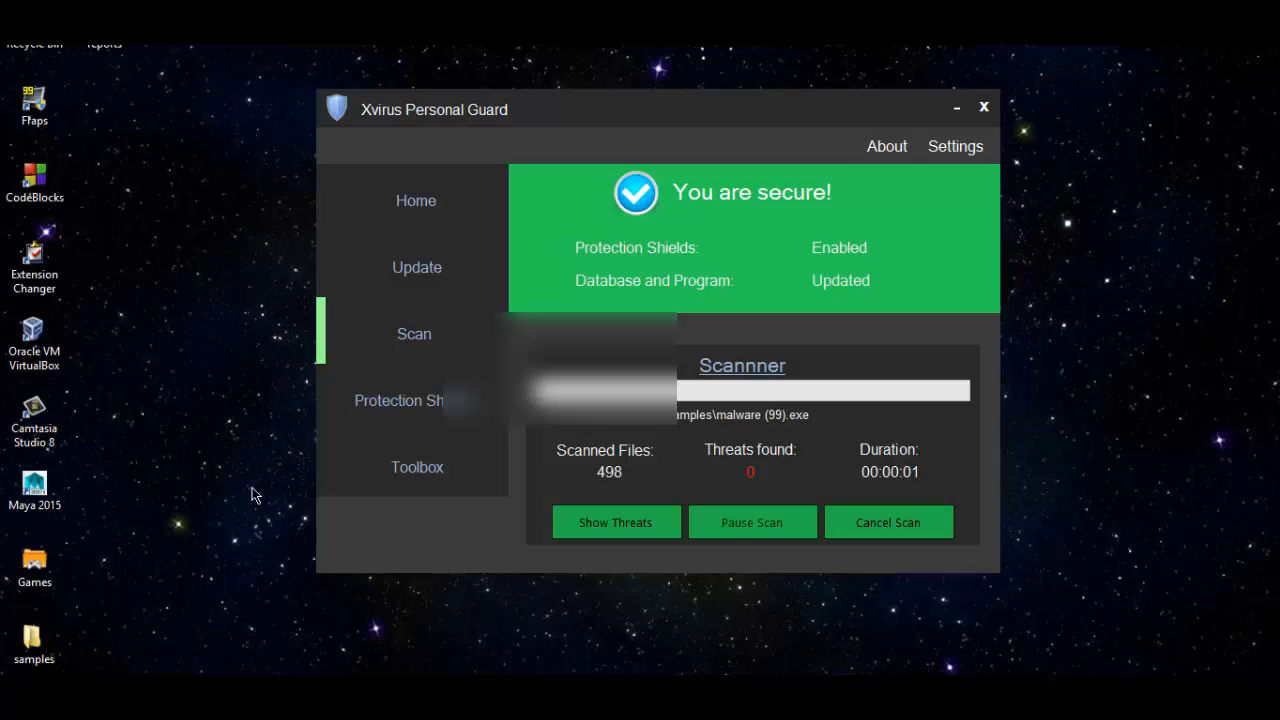
mouse_move(308, 370)
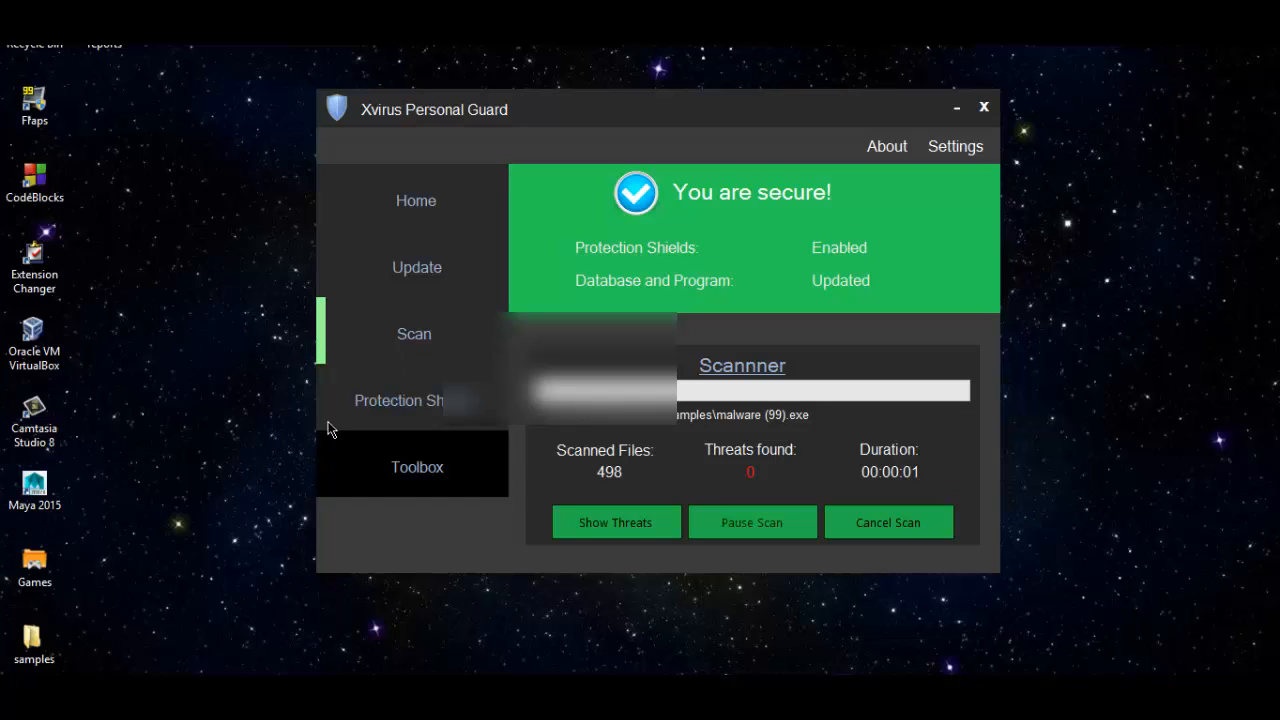
mouse_move(396, 460)
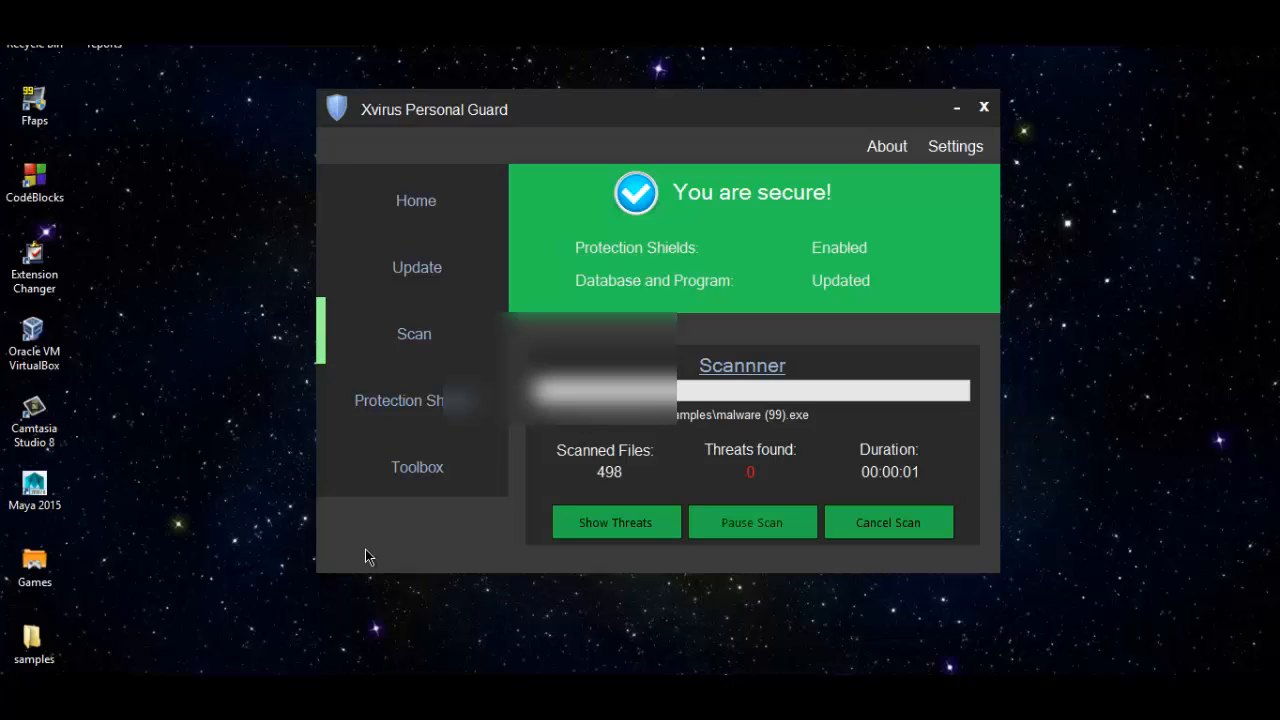
Return to the Home overview showing the last scan at 6/4/2014 9:23:17 AM.
click(416, 200)
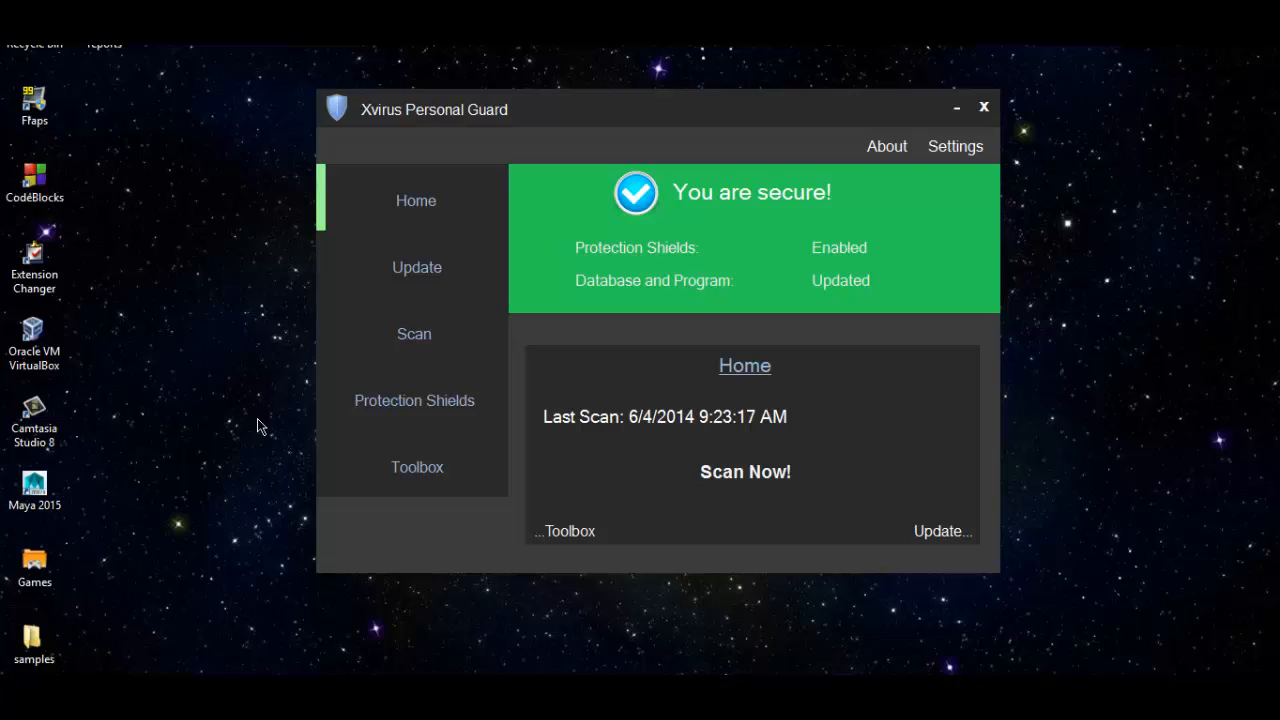
mouse_move(270, 420)
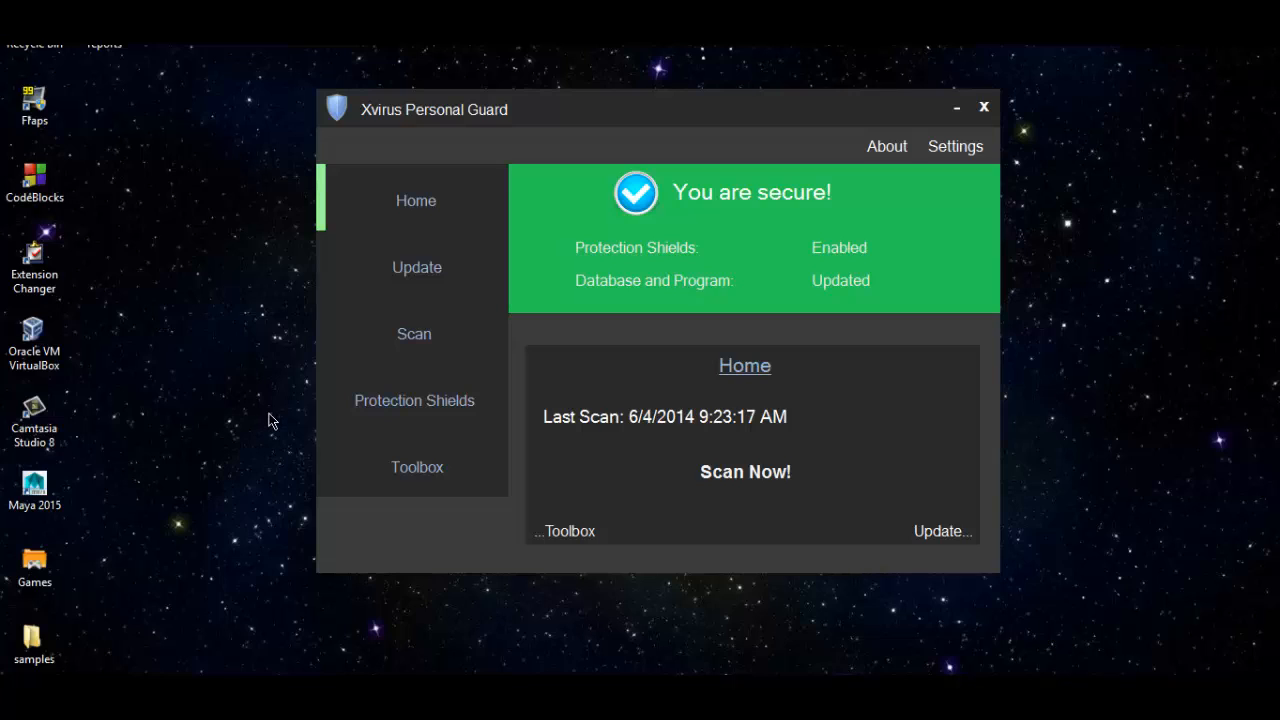
mouse_move(276, 418)
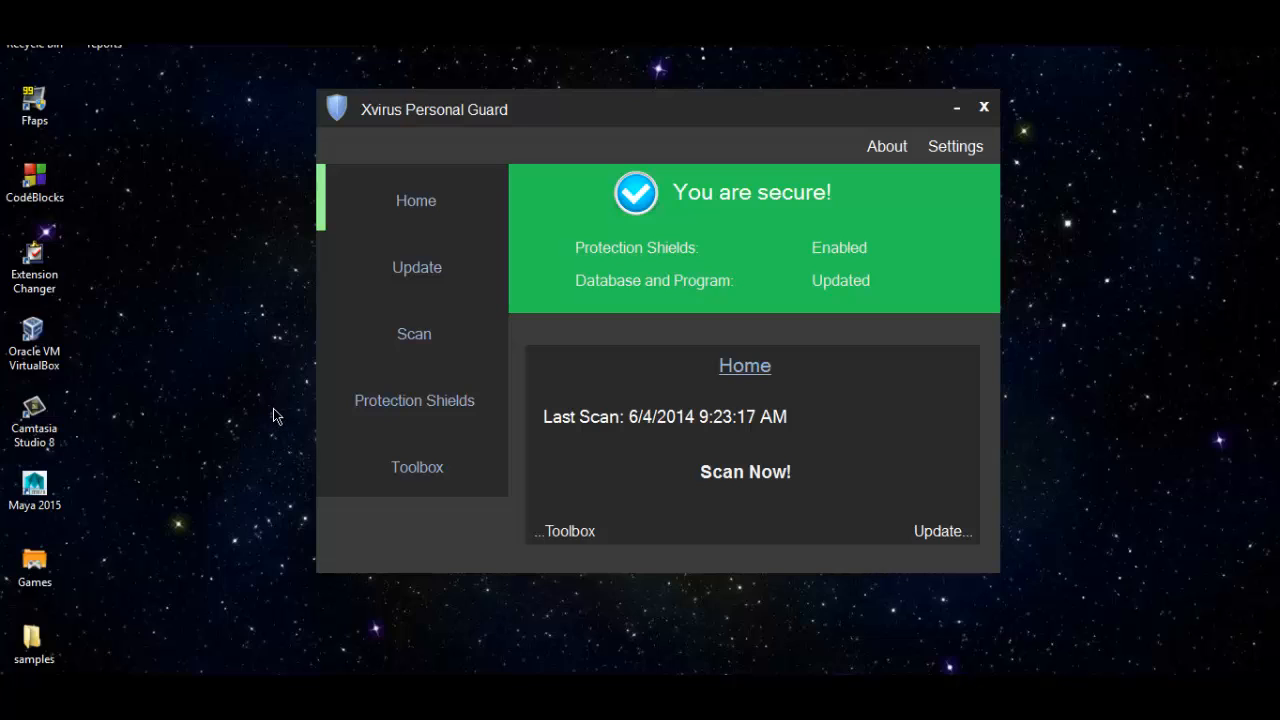
mouse_move(412, 332)
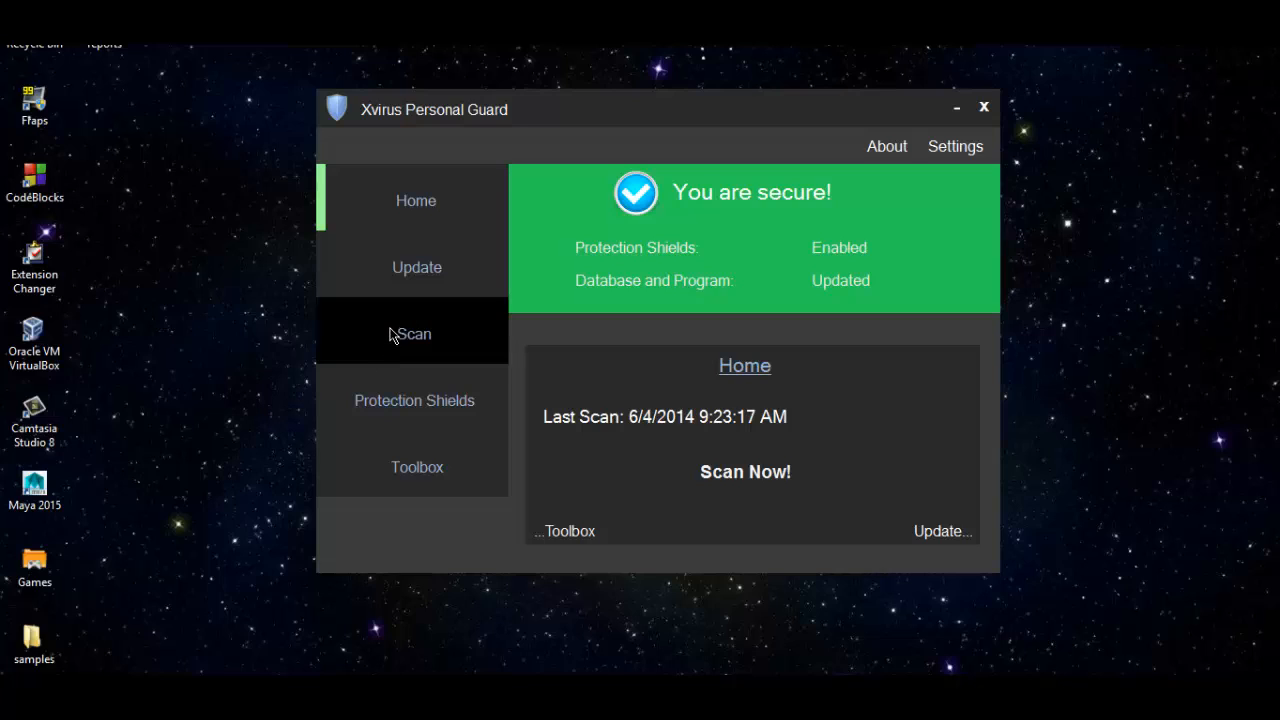
mouse_move(310, 488)
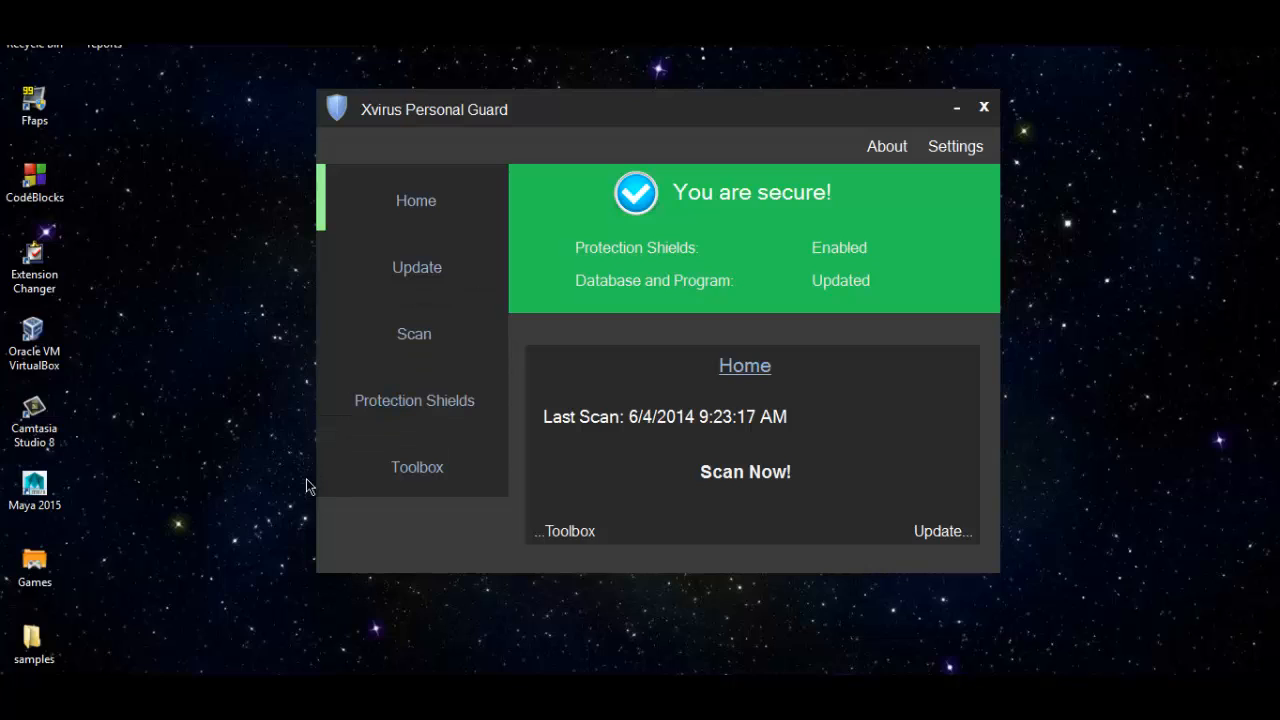
mouse_move(96, 624)
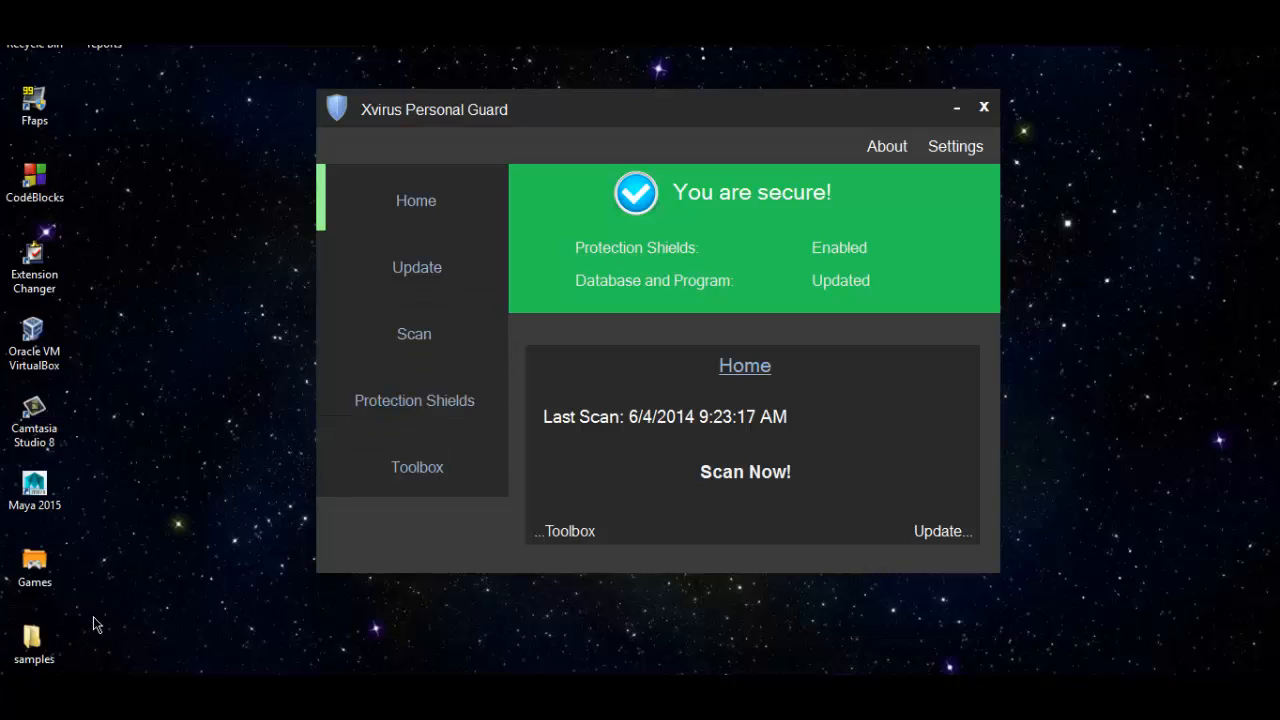
mouse_move(104, 630)
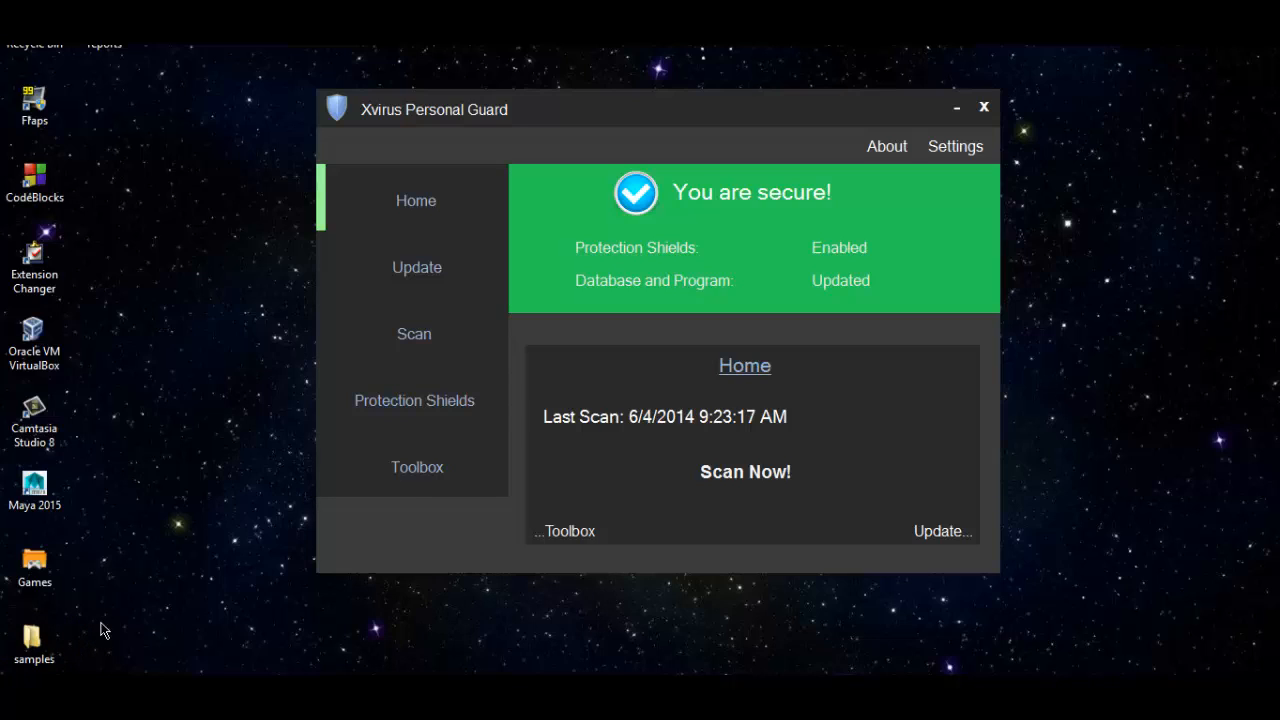
Confirm the file, behavior and USB shields are enabled, then show the Scan page.
click(414, 400)
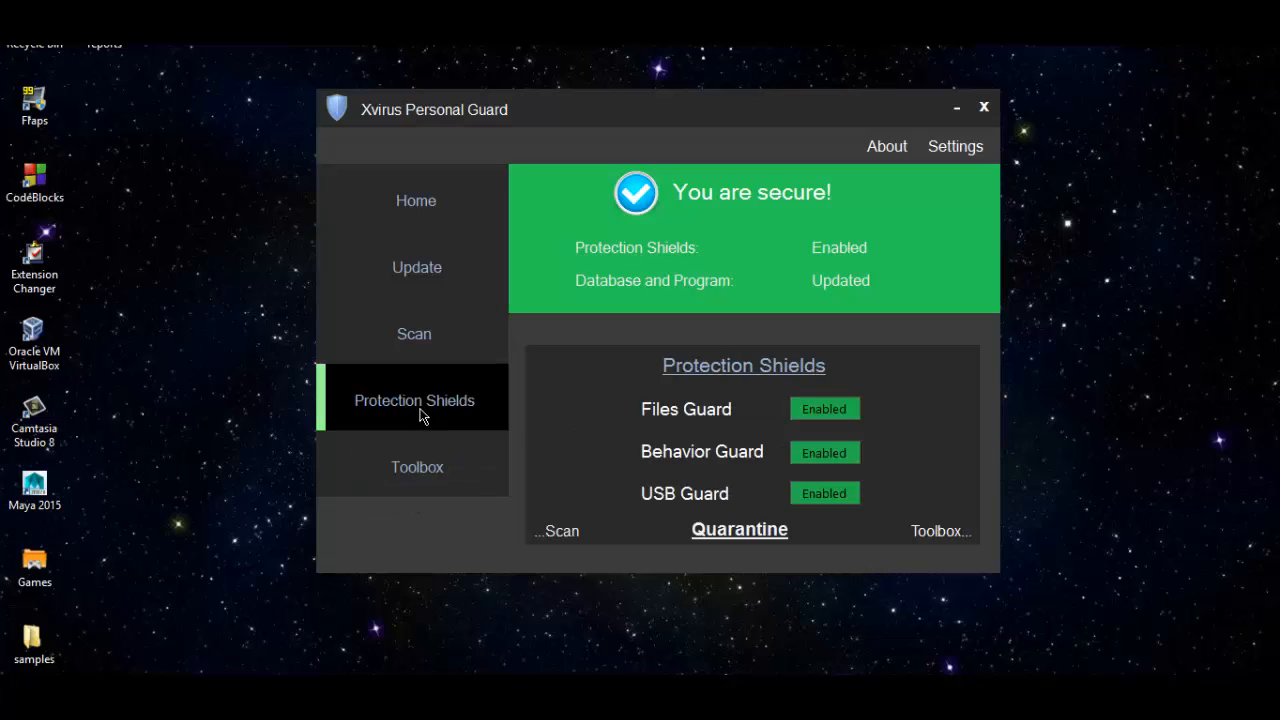
mouse_move(758, 472)
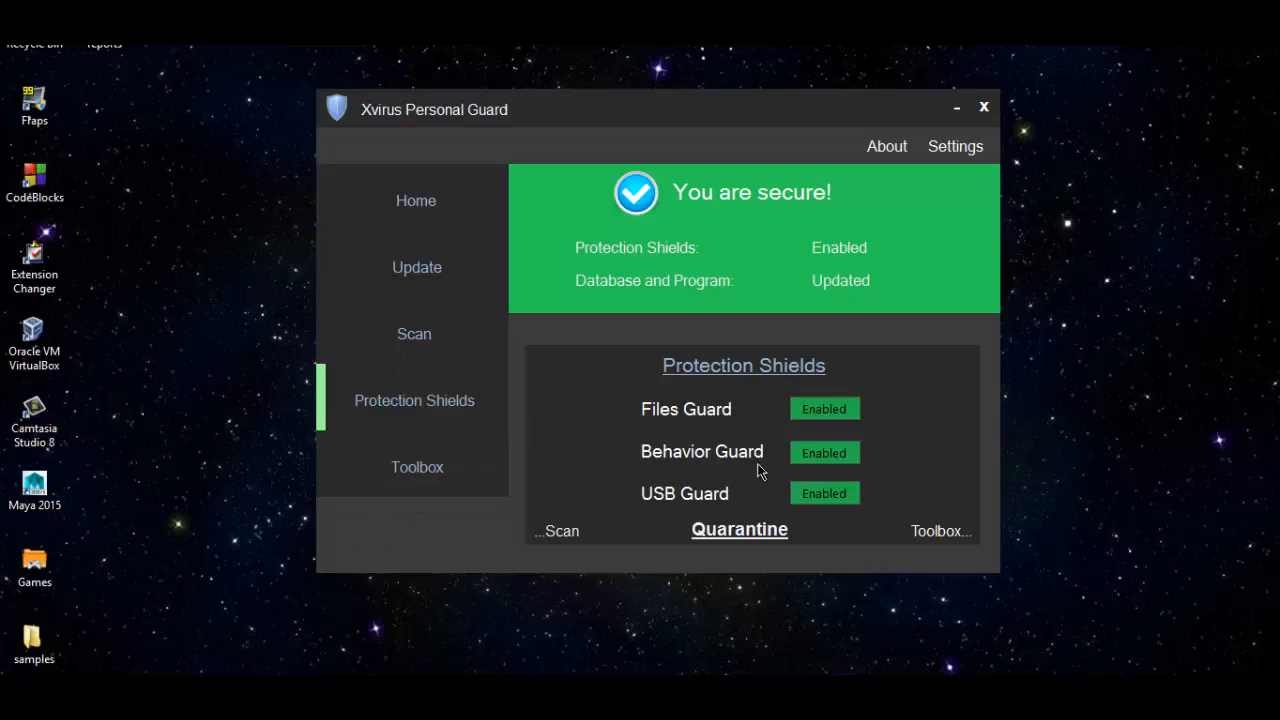
mouse_move(620, 464)
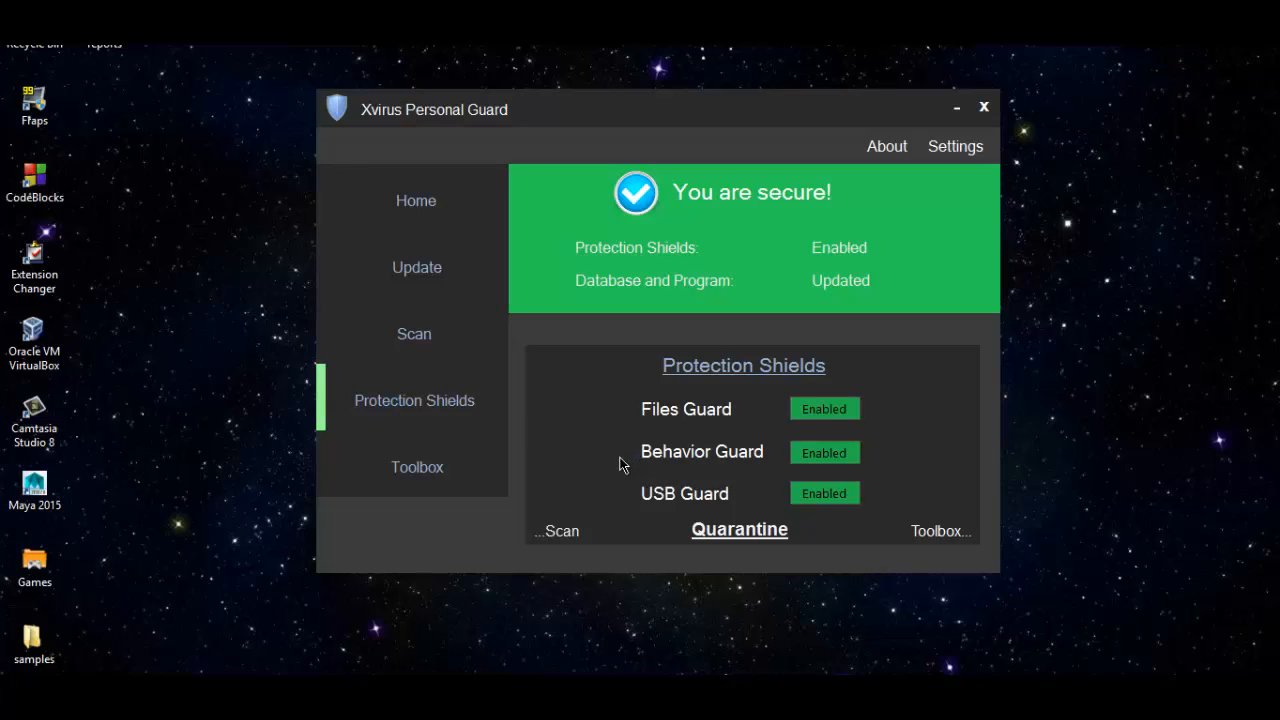
mouse_move(140, 608)
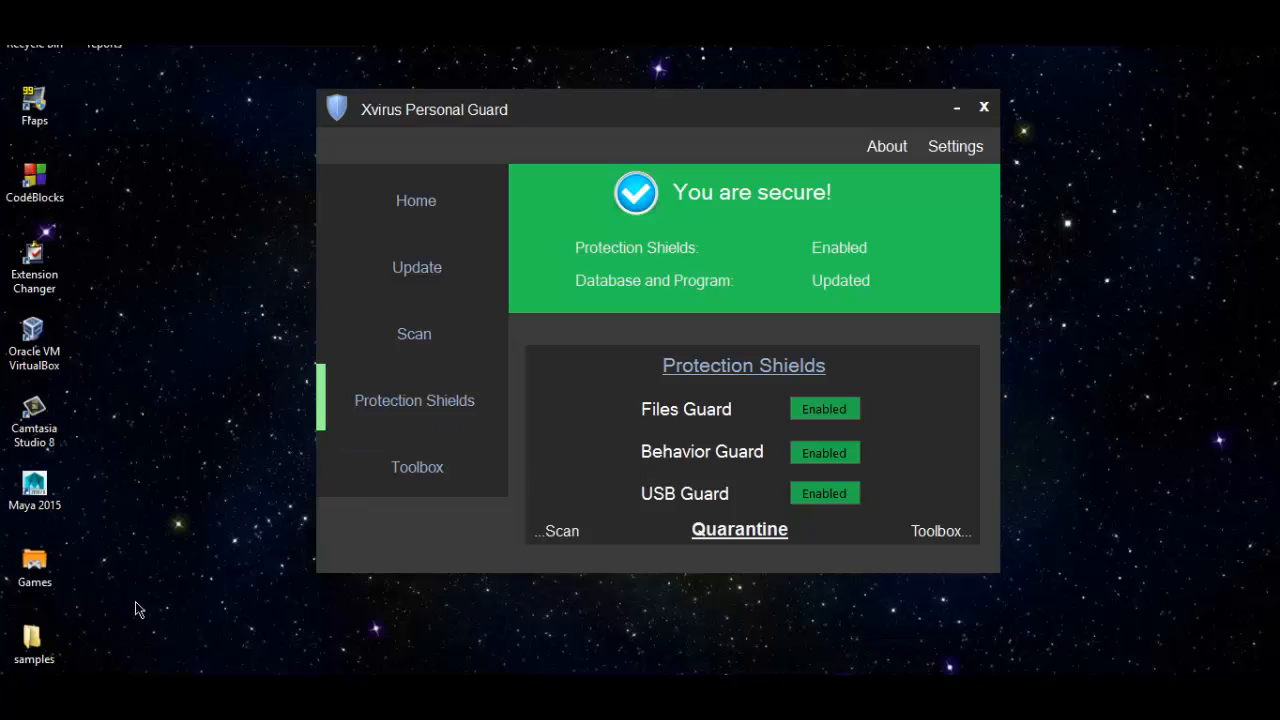
click(412, 332)
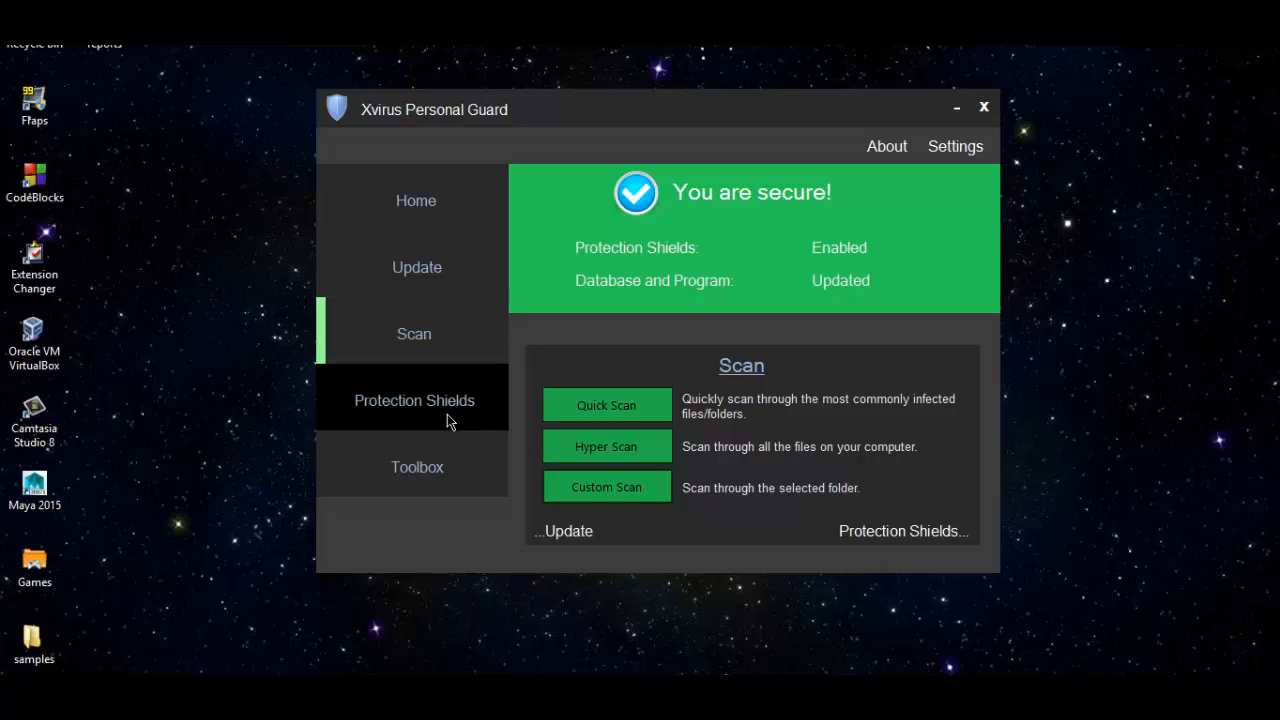
mouse_move(492, 186)
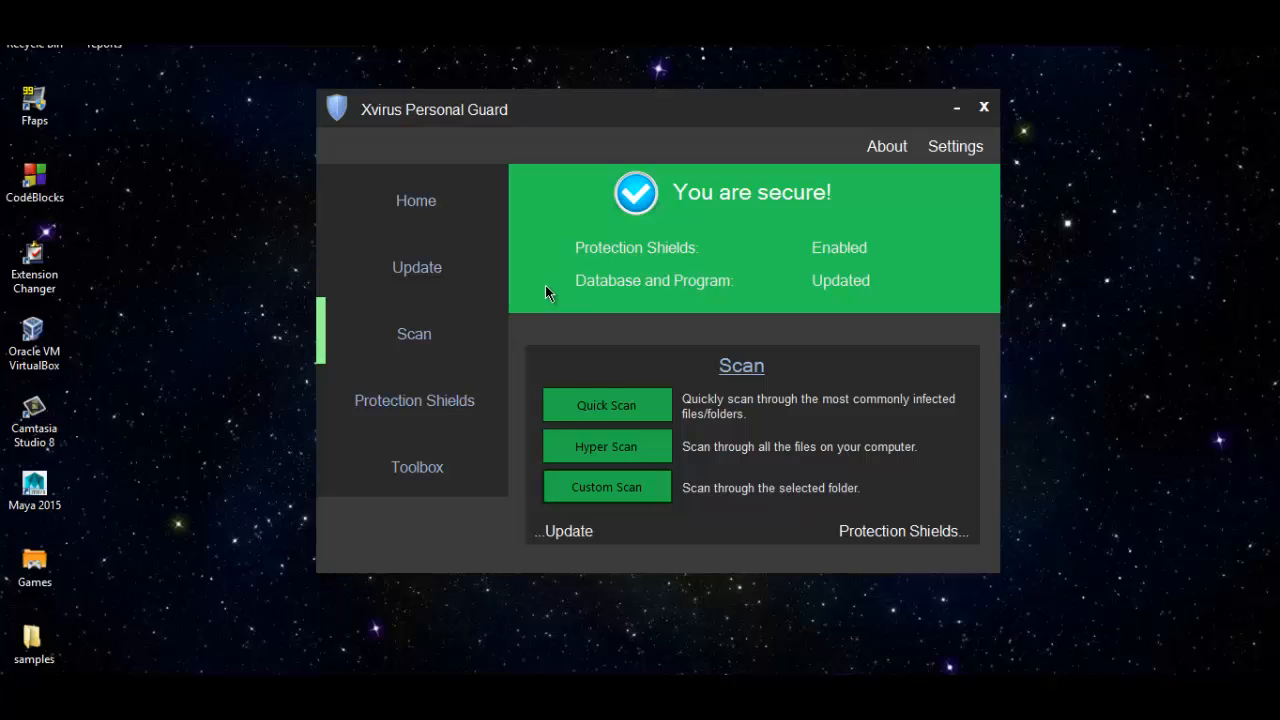
mouse_move(540, 300)
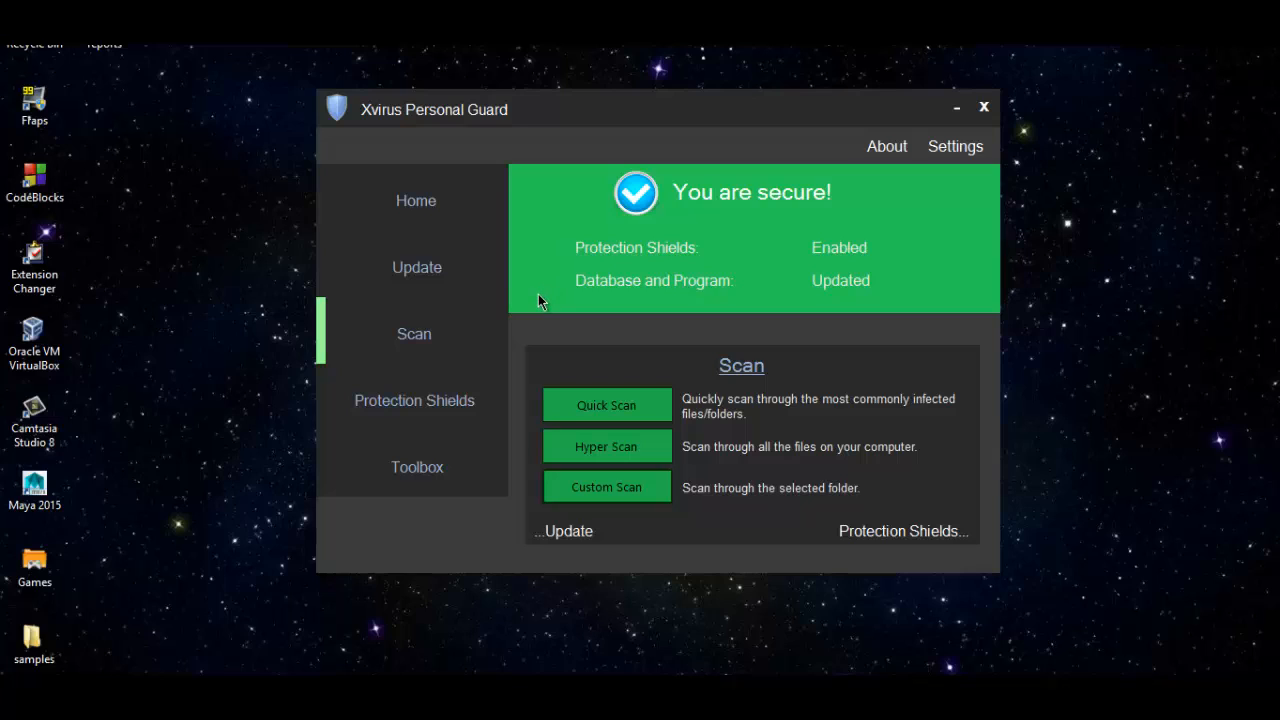
mouse_move(416, 268)
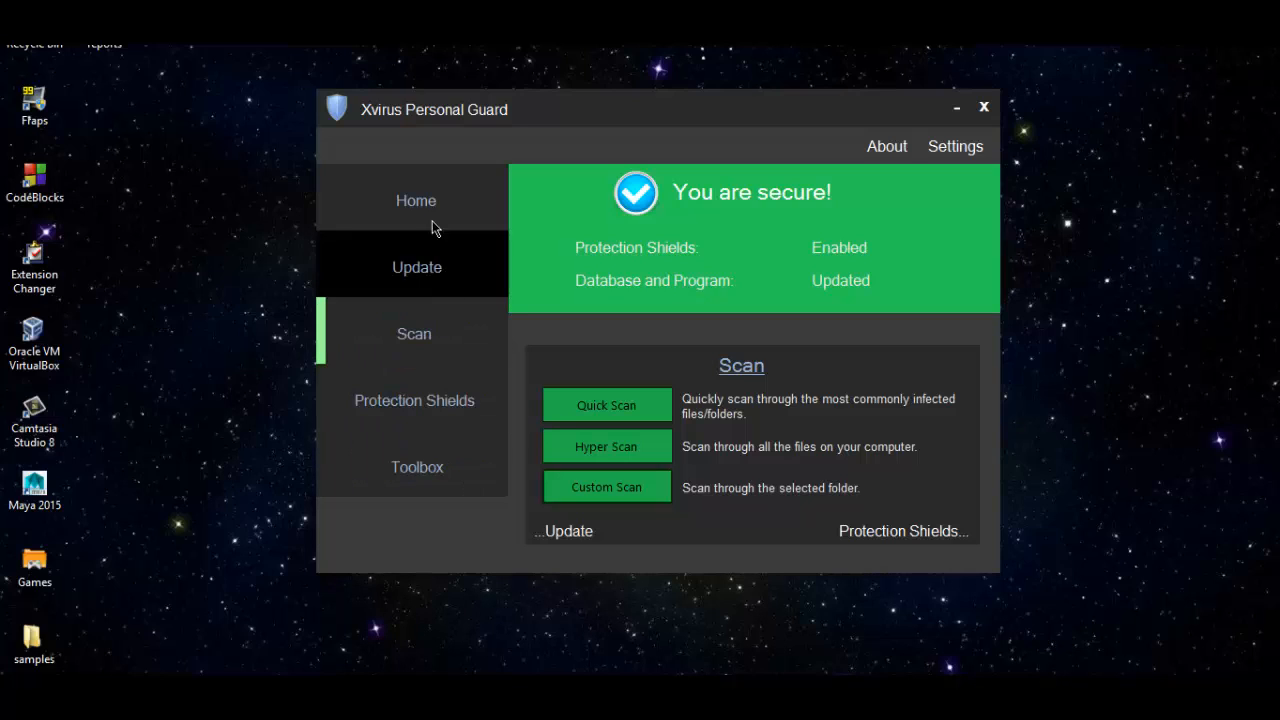
mouse_move(828, 122)
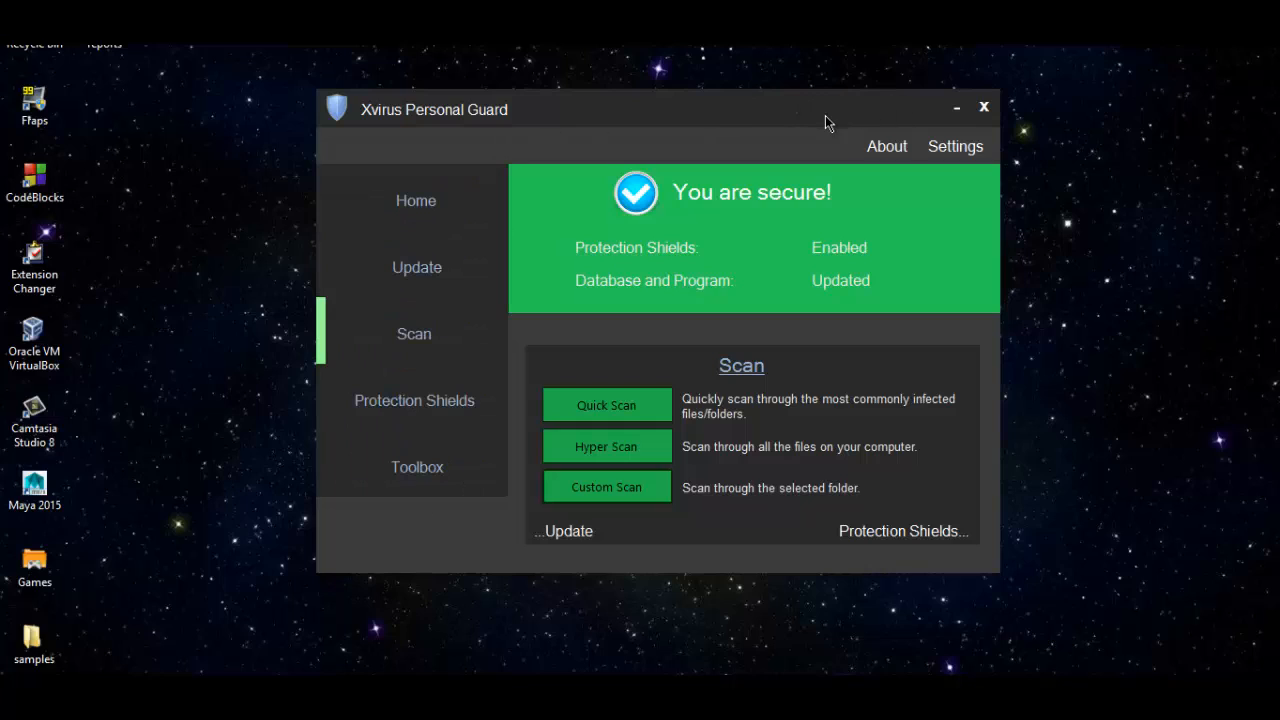
mouse_move(416, 200)
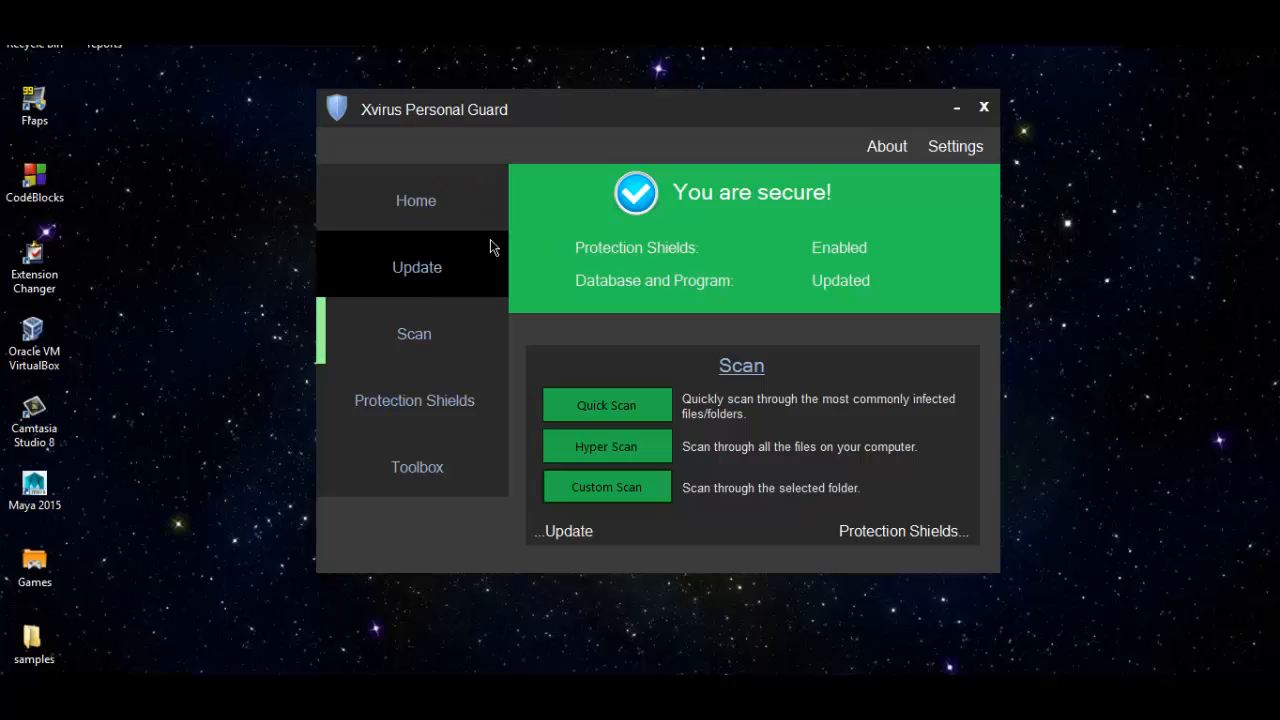
mouse_move(984, 106)
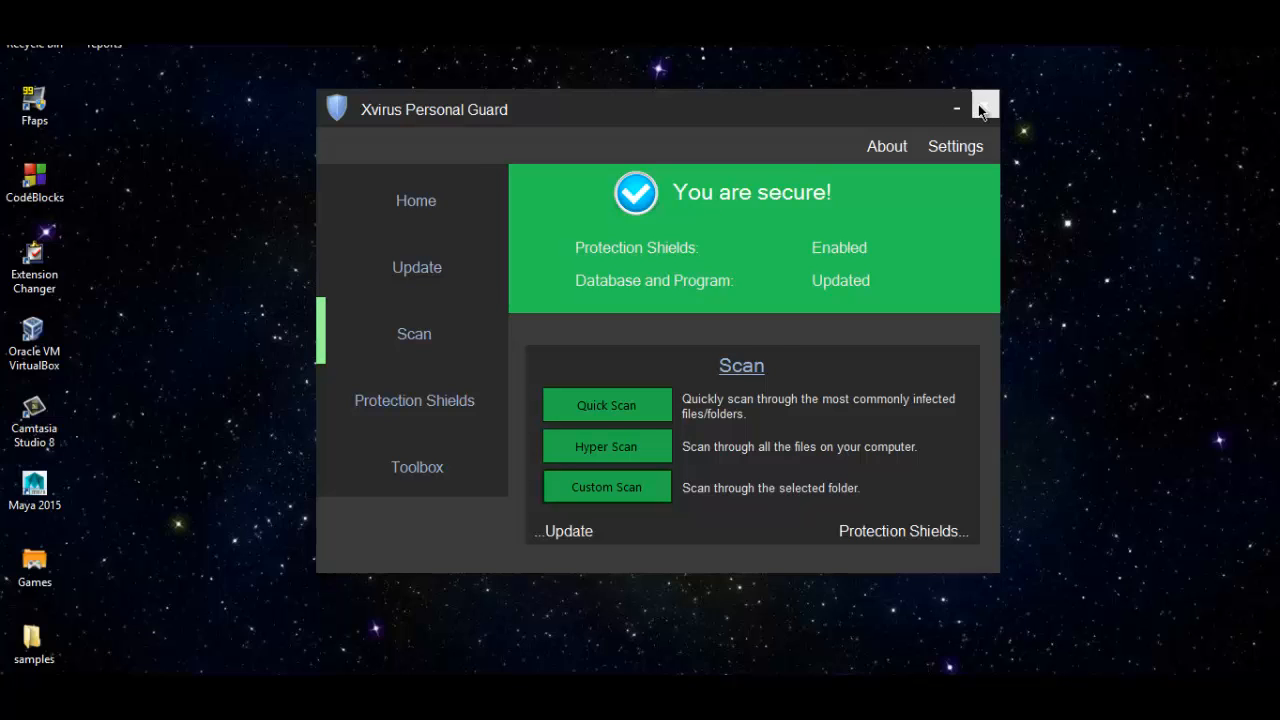
Close the Xvirus Personal Guard window after reviewing the quick, hyper and custom scan choices.
click(956, 108)
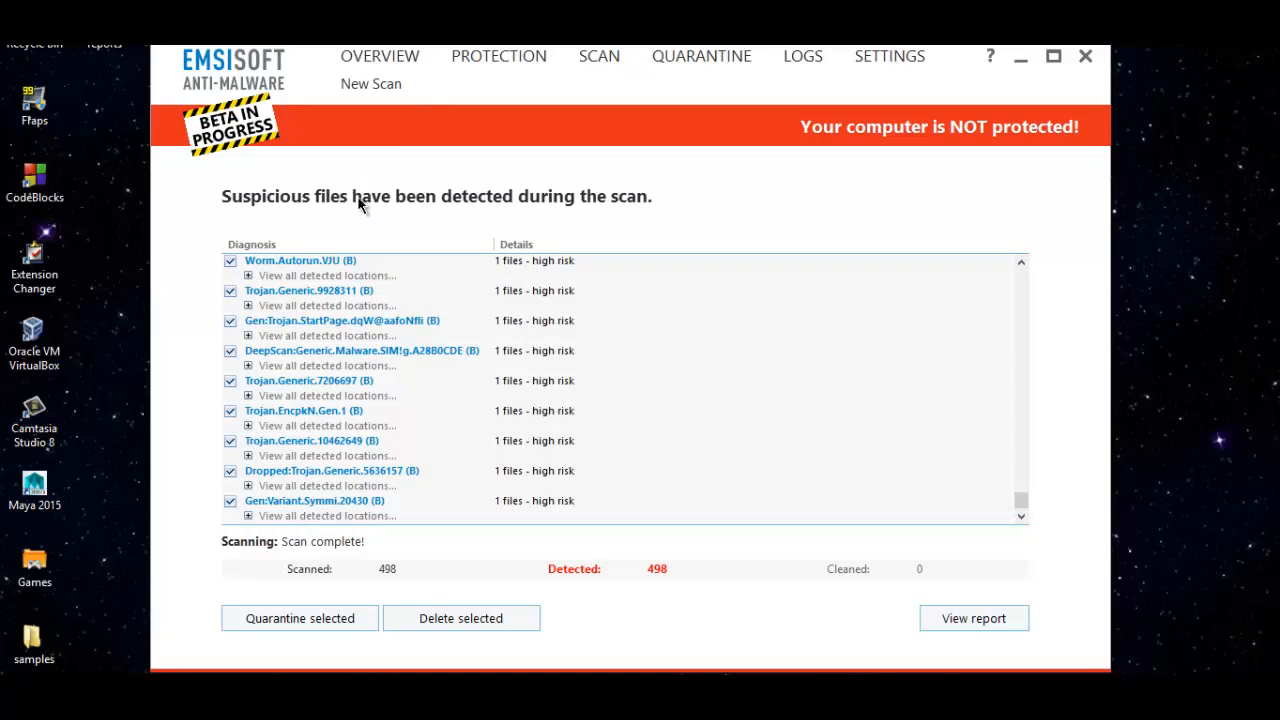
mouse_move(998, 318)
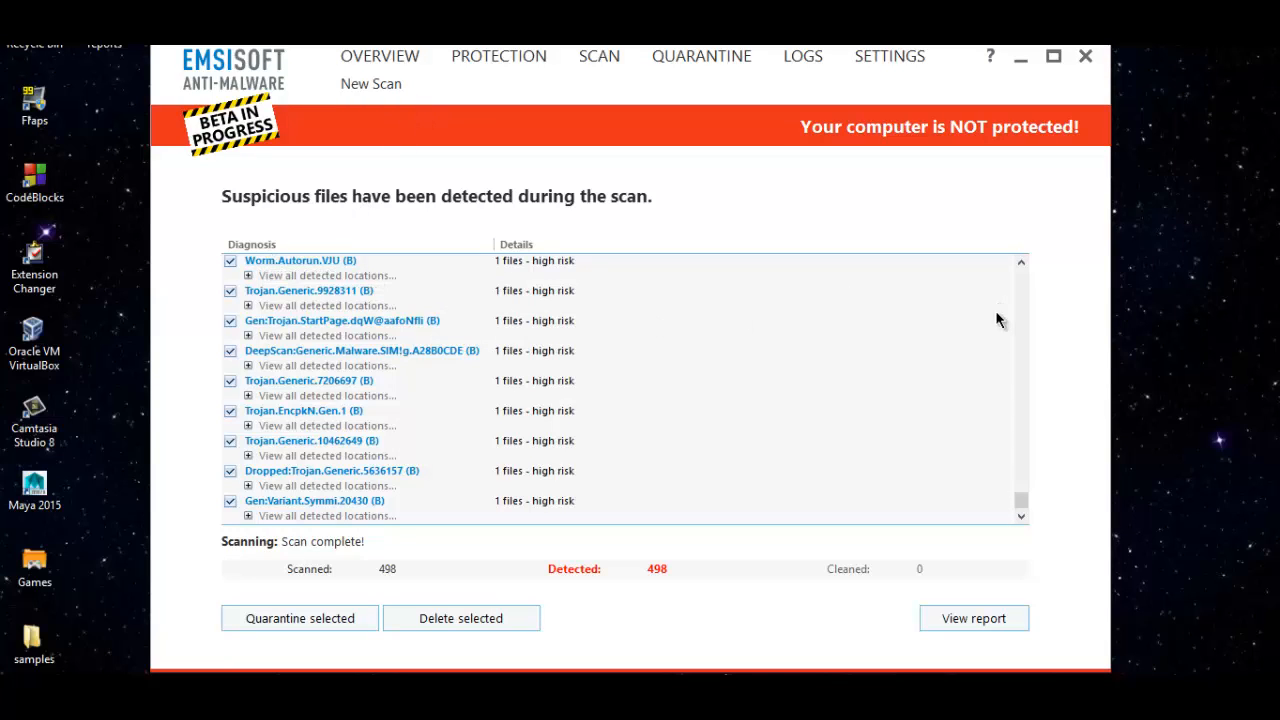
Browse Emsisoft's detection list showing 498 scanned and 498 detected, then close the window.
drag(1020, 320, 1020, 490)
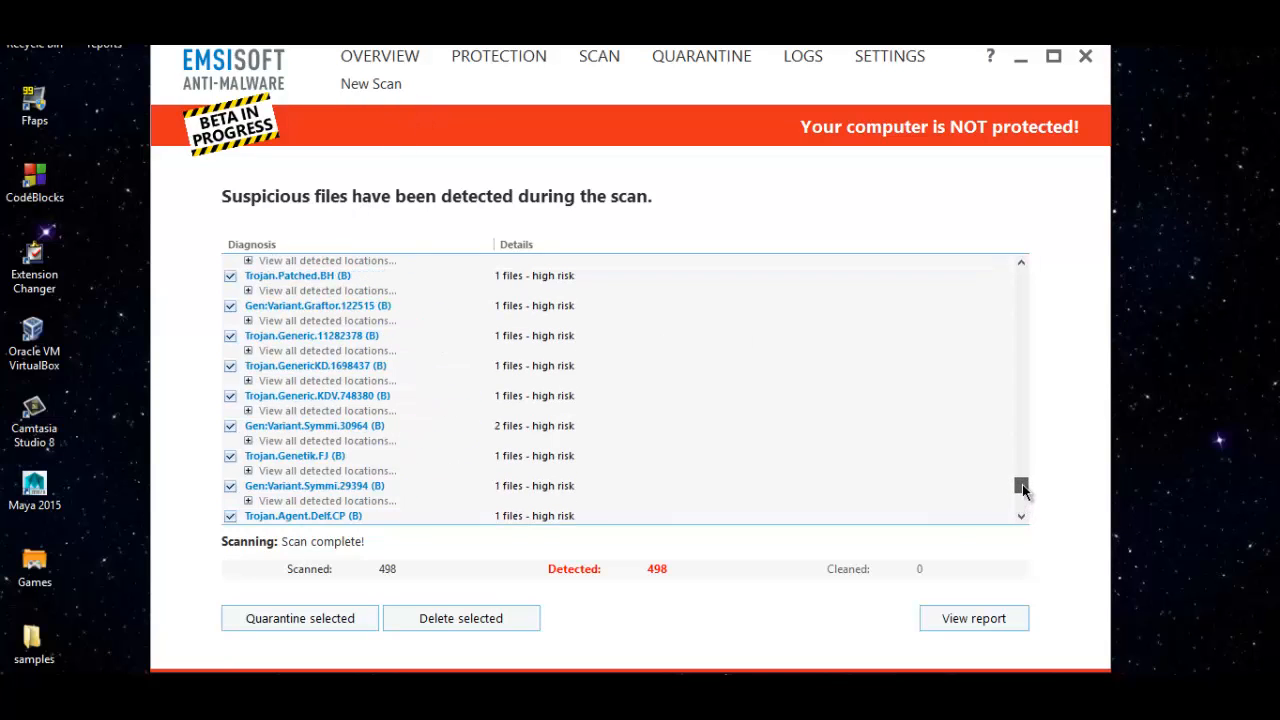
scroll(down, 3)
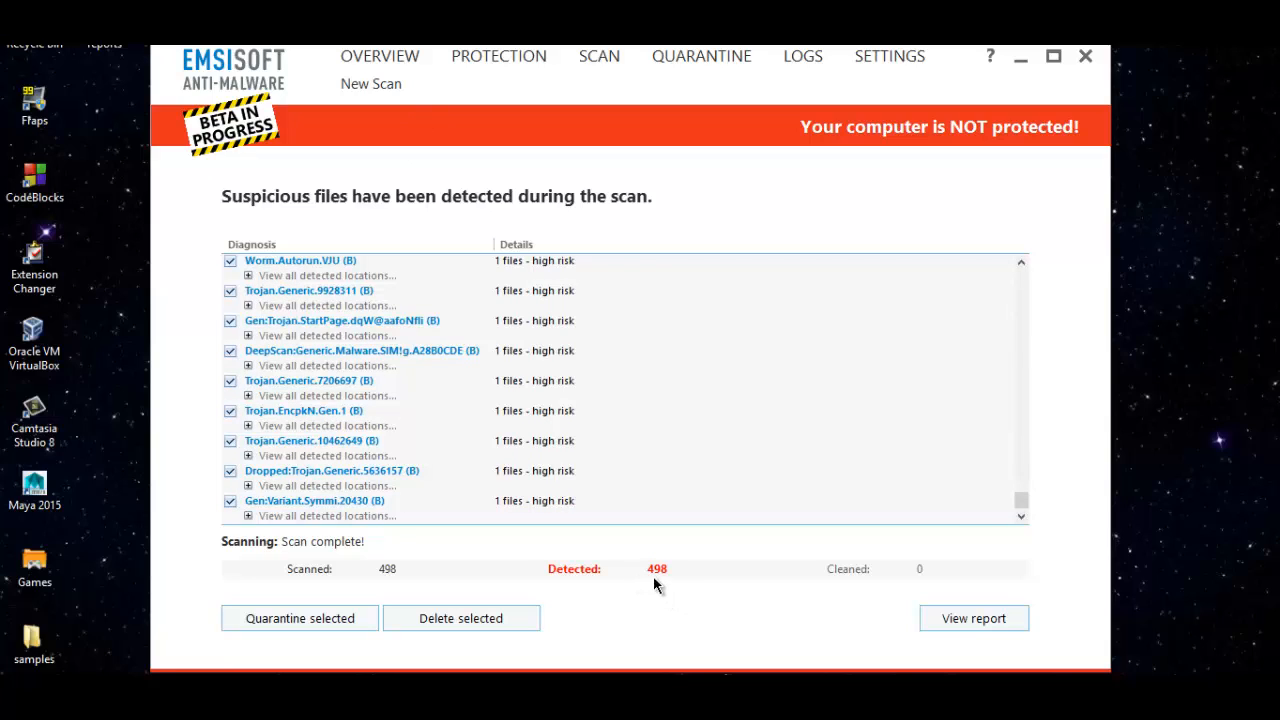
mouse_move(672, 588)
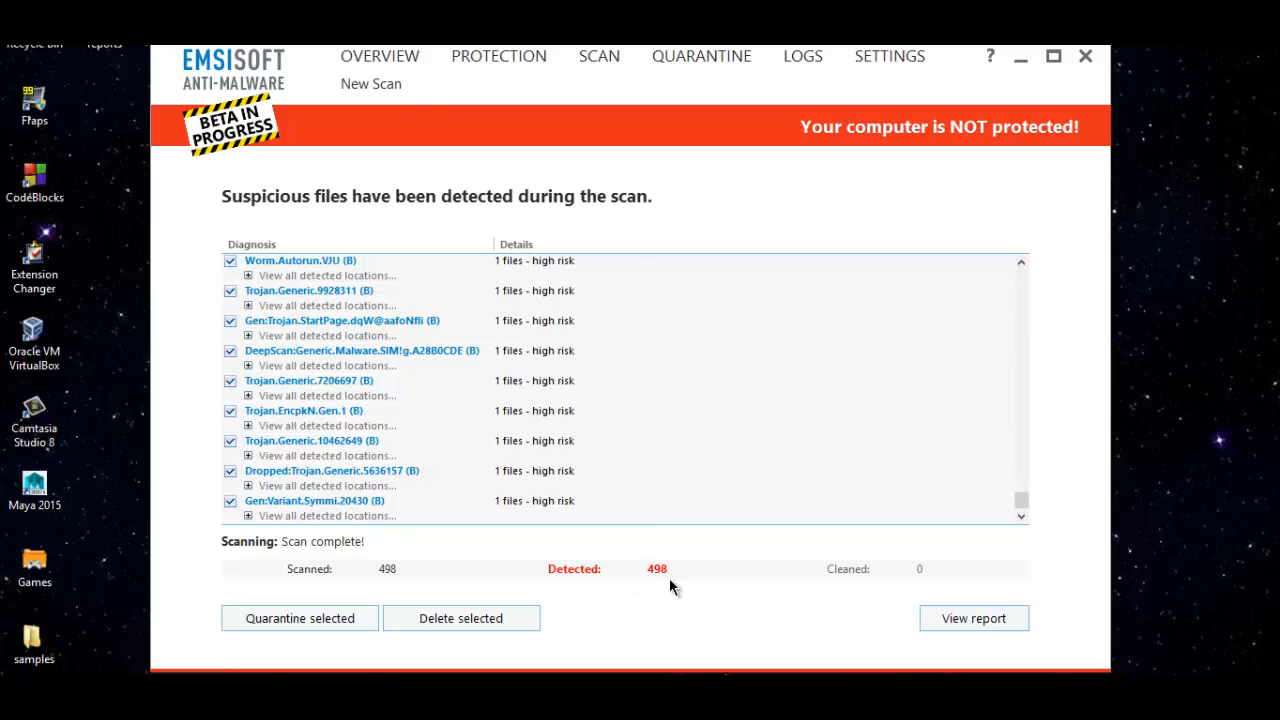
mouse_move(668, 582)
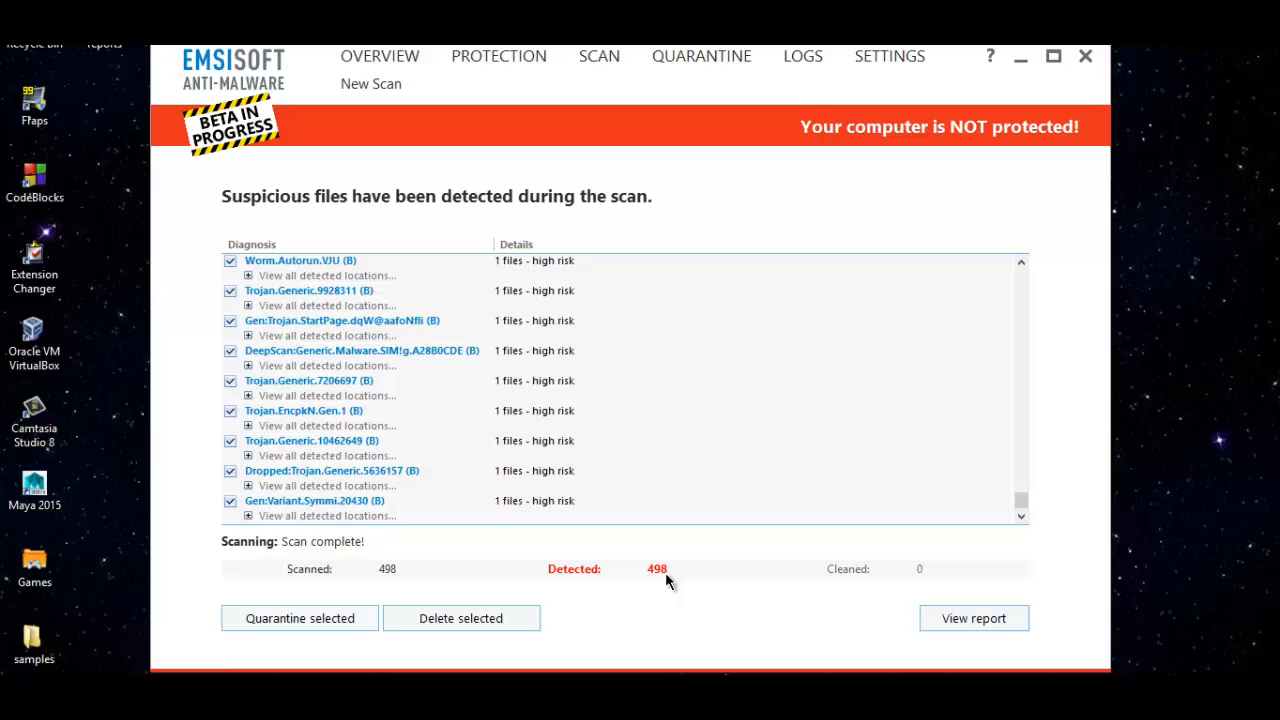
mouse_move(670, 572)
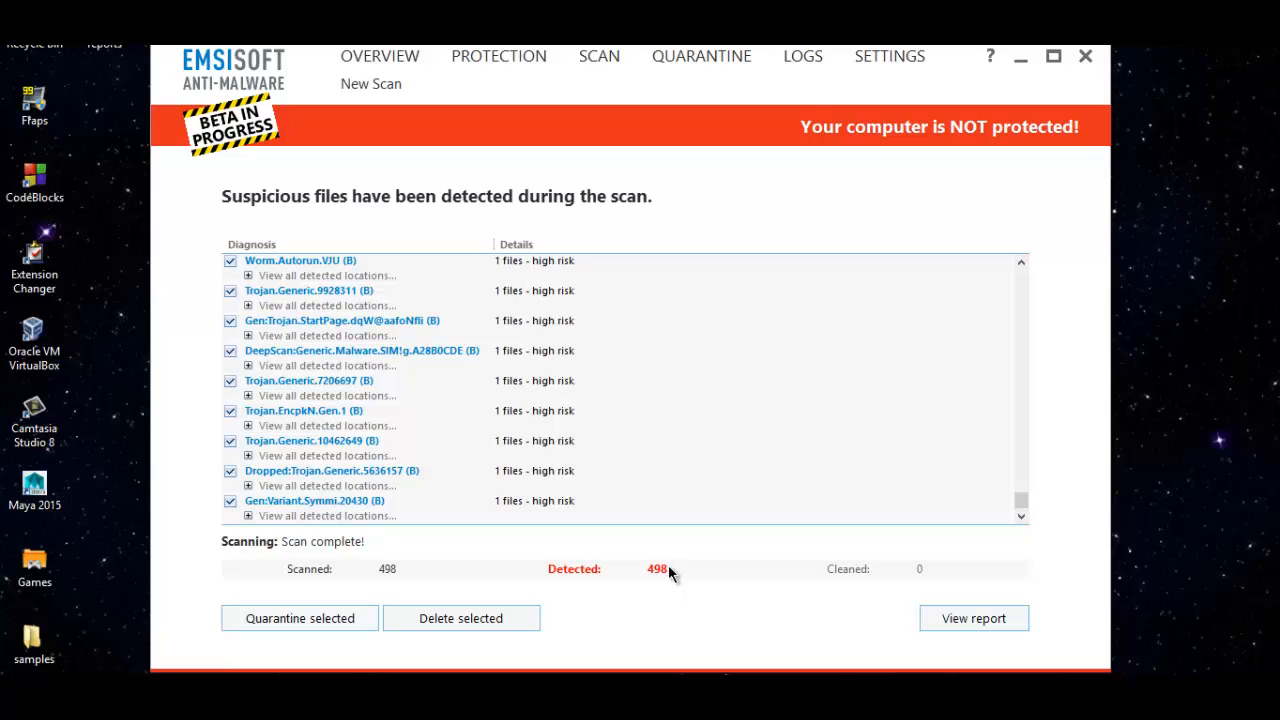
mouse_move(796, 176)
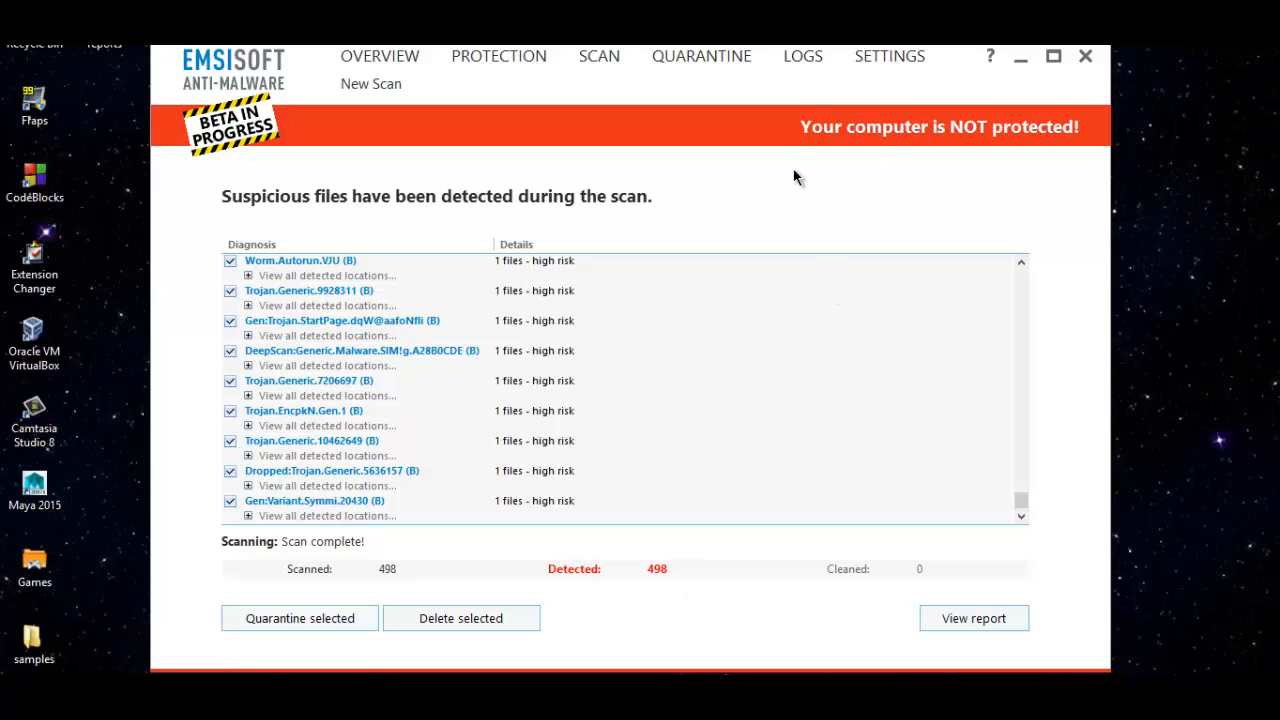
mouse_move(804, 180)
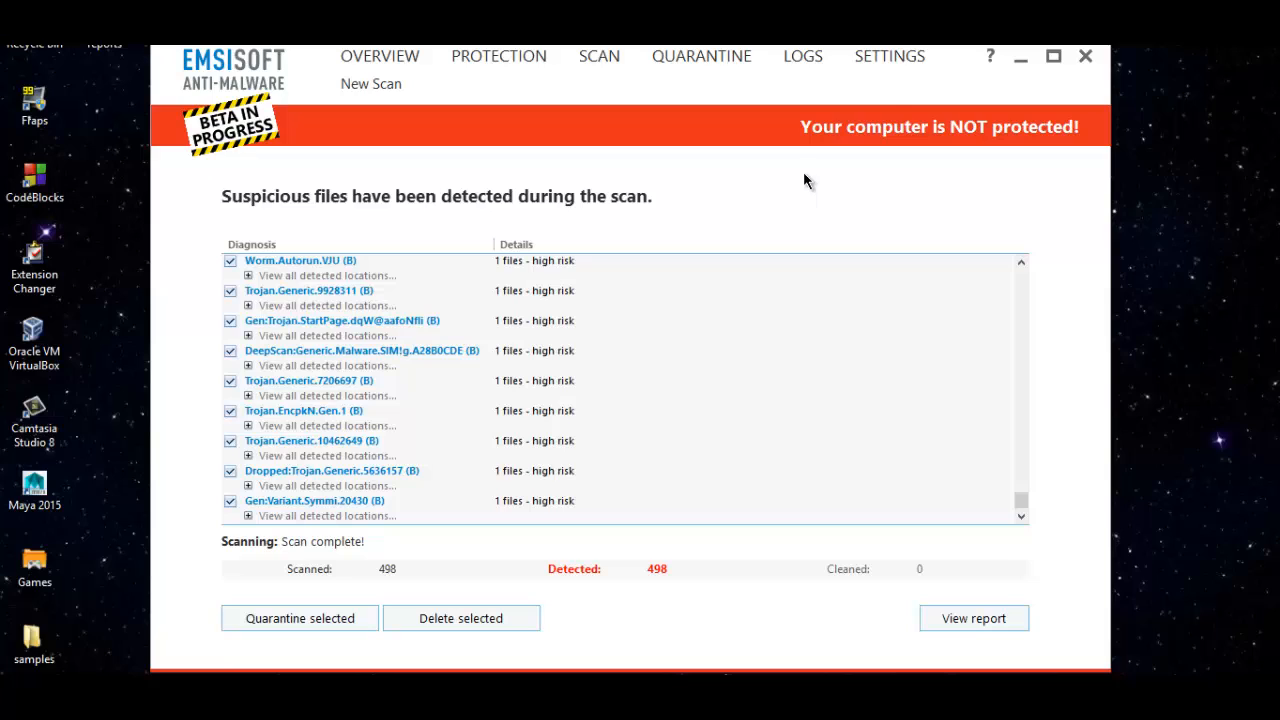
mouse_move(328, 372)
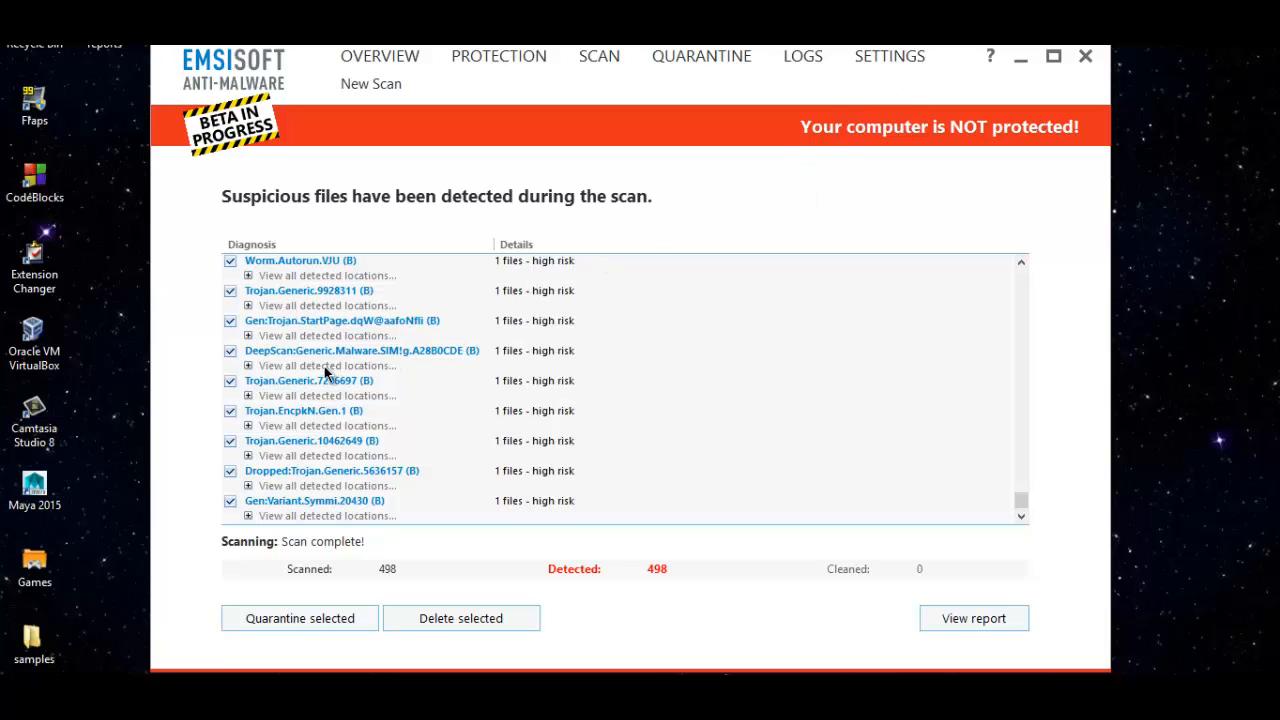
mouse_move(952, 408)
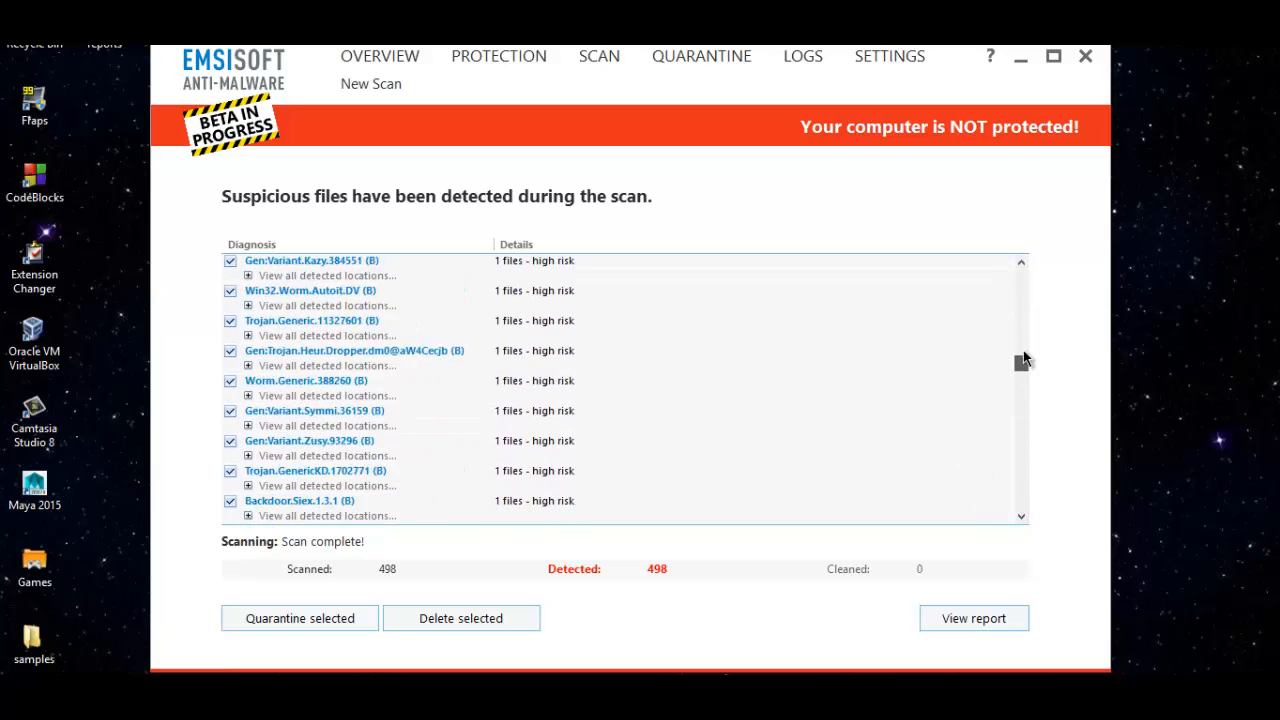
scroll(down, 3)
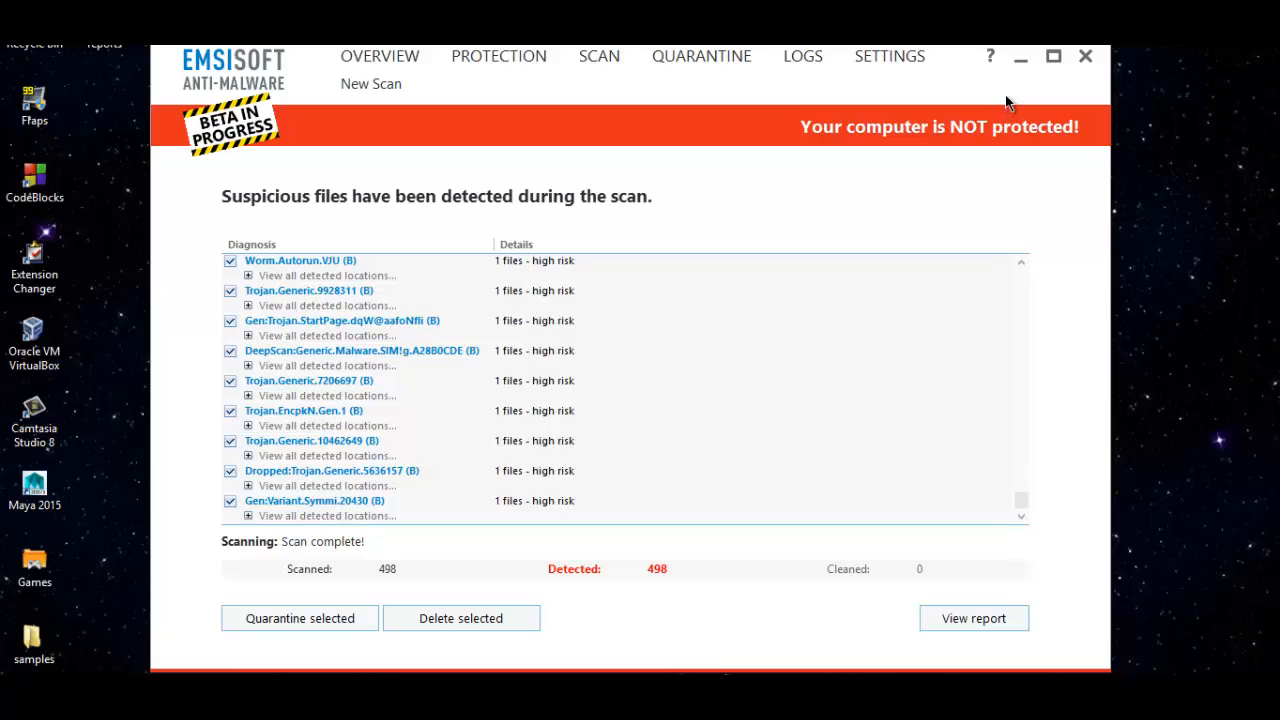
click(1084, 56)
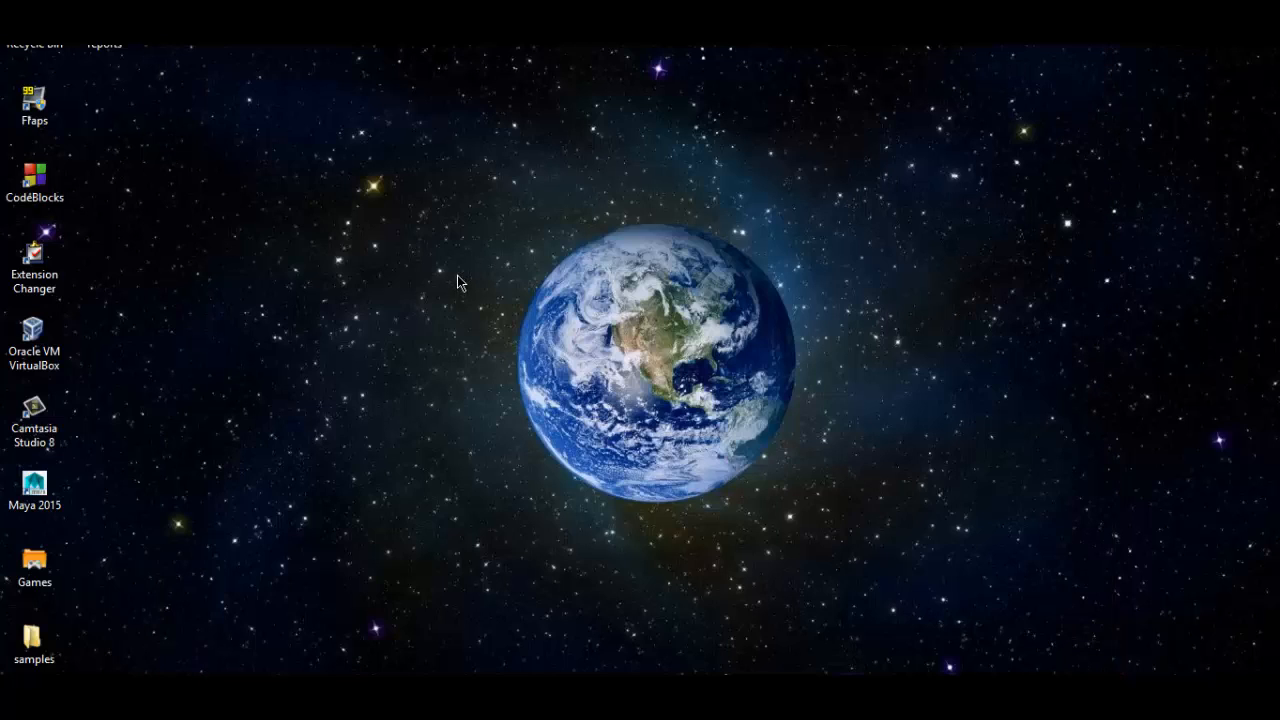
mouse_move(200, 414)
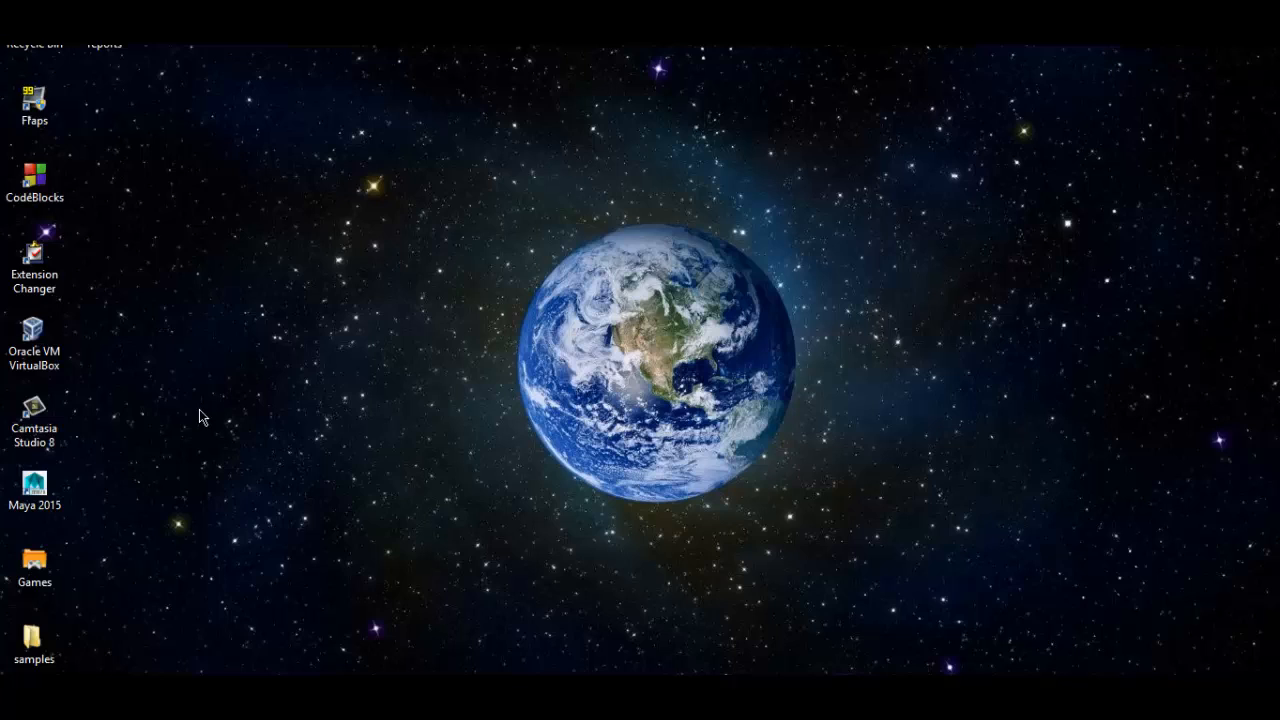
mouse_move(220, 428)
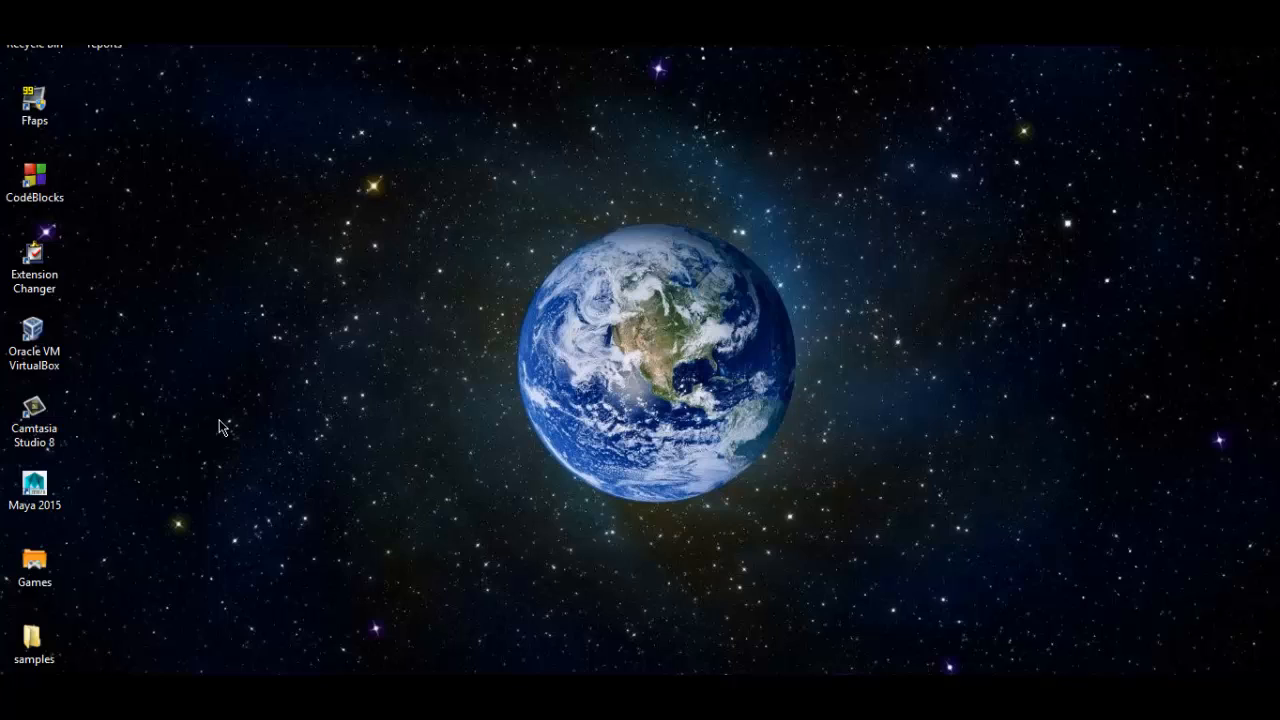